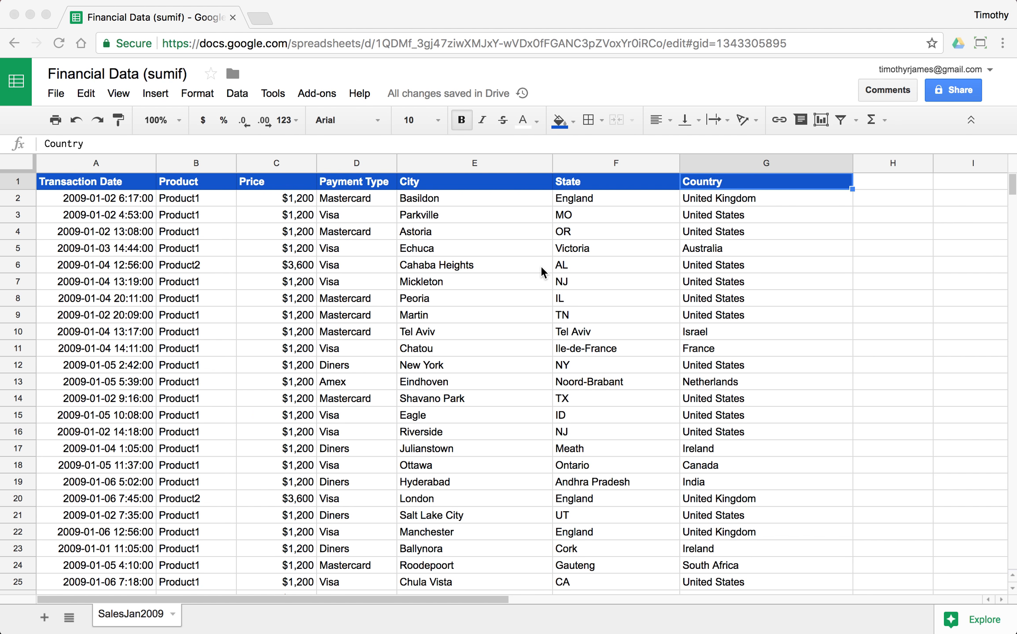
{"action": "mouse_move", "coordinate": [381, 262]}
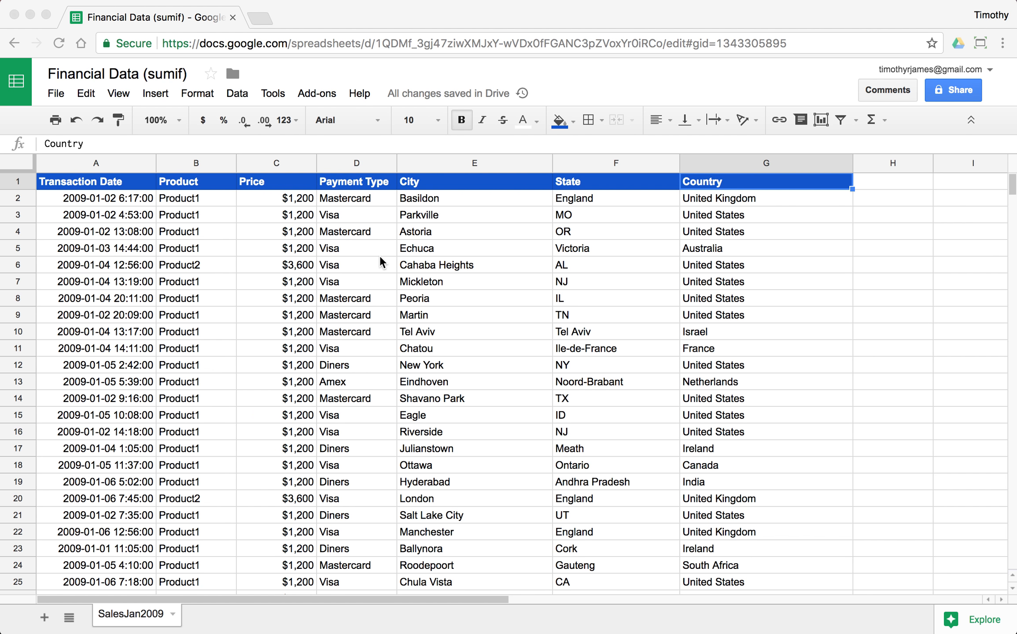
{"action": "mouse_move", "coordinate": [119, 516]}
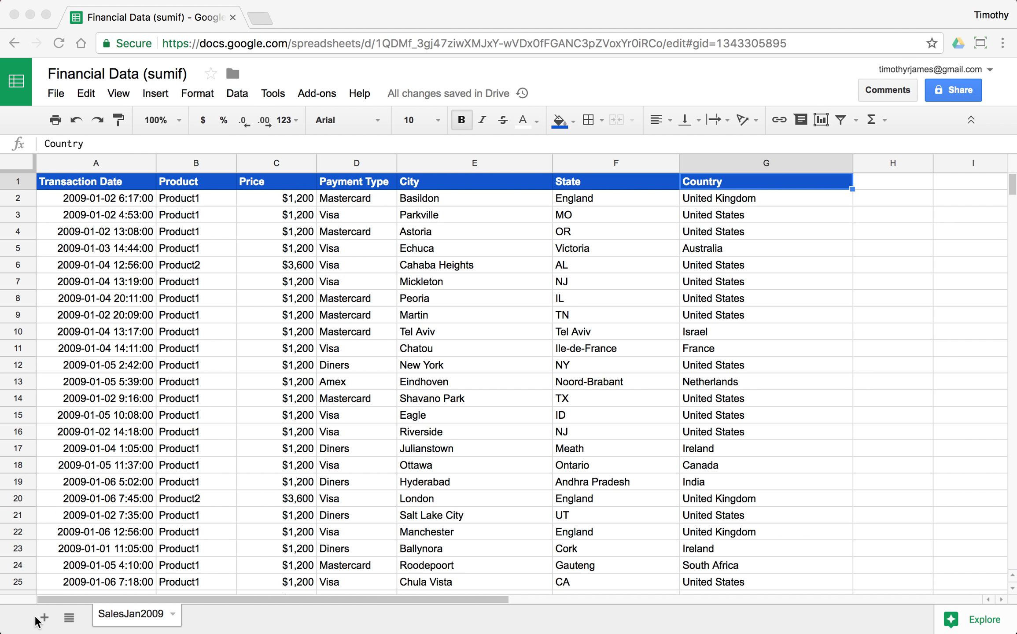
{"action": "mouse_move", "coordinate": [211, 211]}
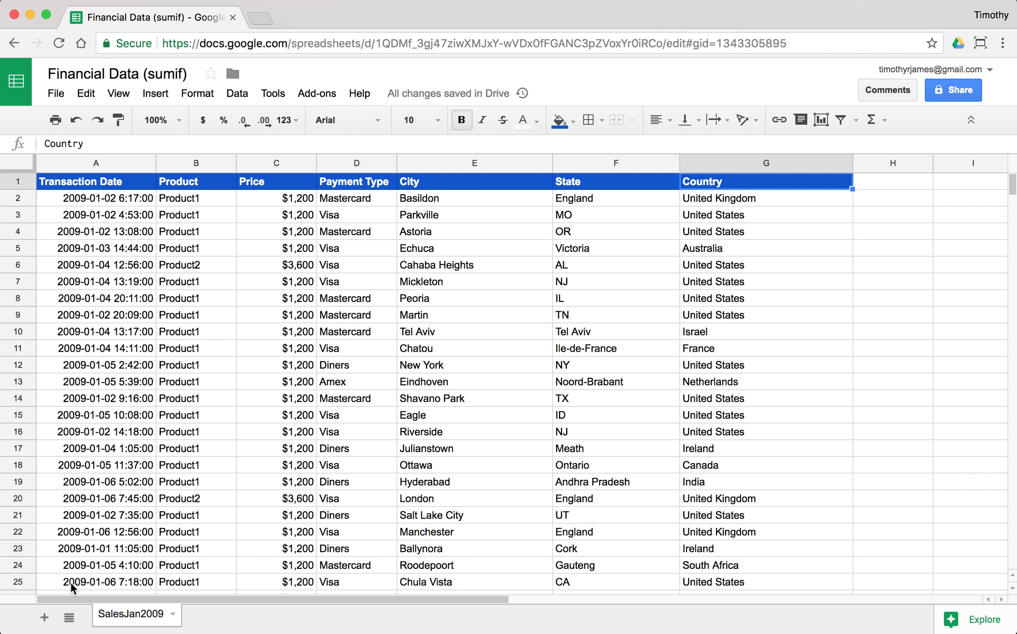
Add a 'Sales by Product' sheet with Product Name and Total Sales headers.
{"action": "left_click", "coordinate": [45, 618]}
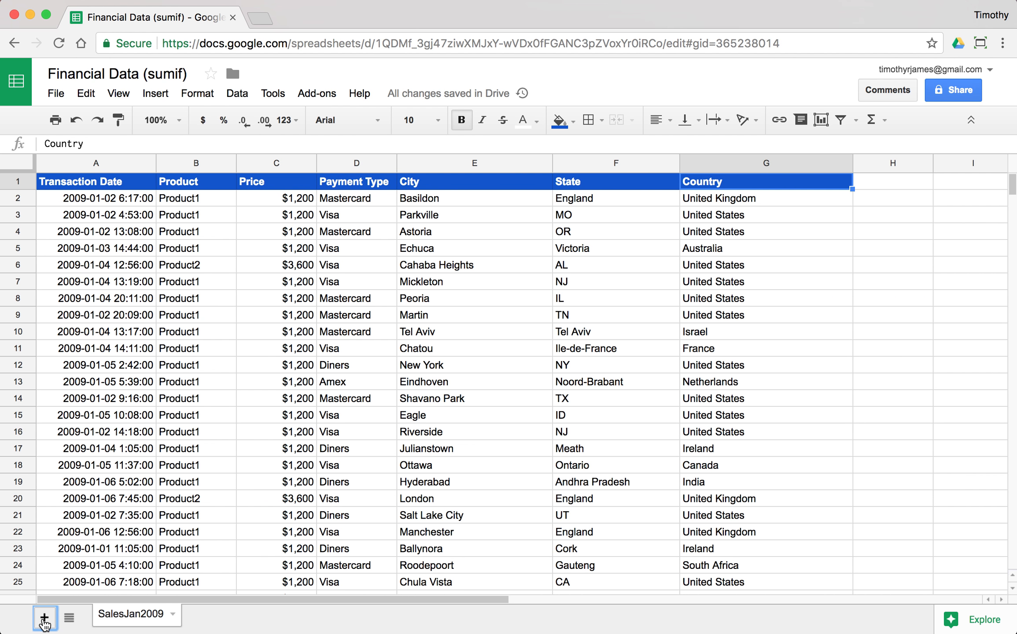
{"action": "left_click", "coordinate": [45, 616]}
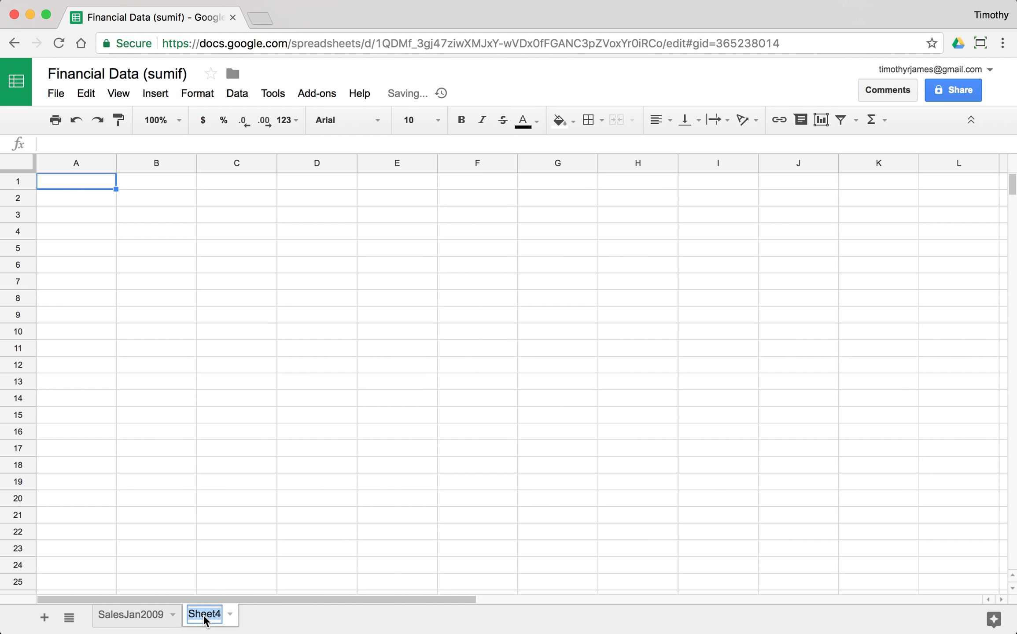
{"action": "type", "text": "Sales by Product"}
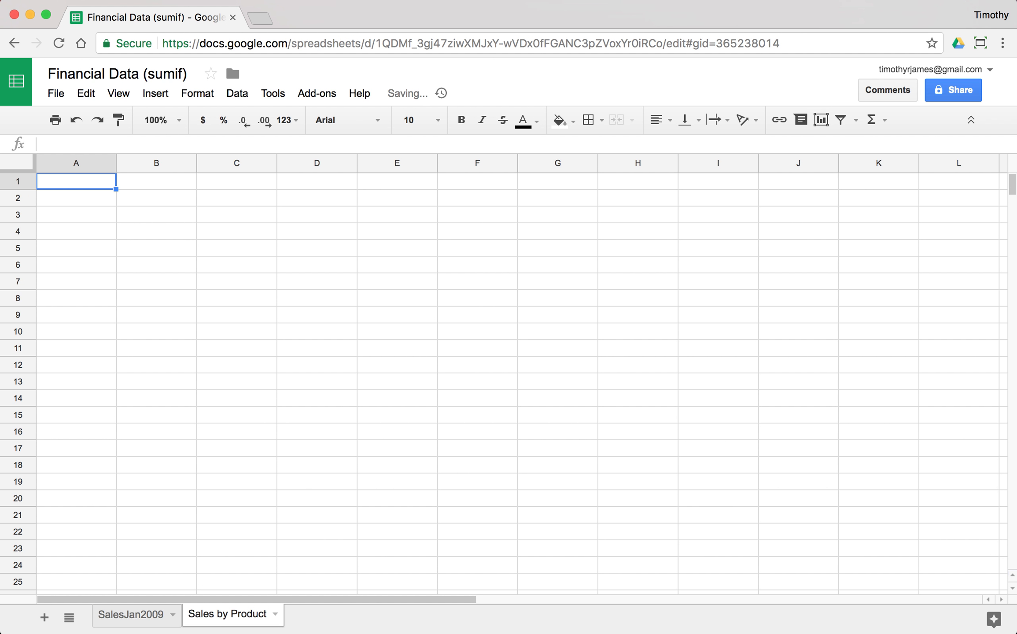
{"action": "type", "text": "Product Name"}
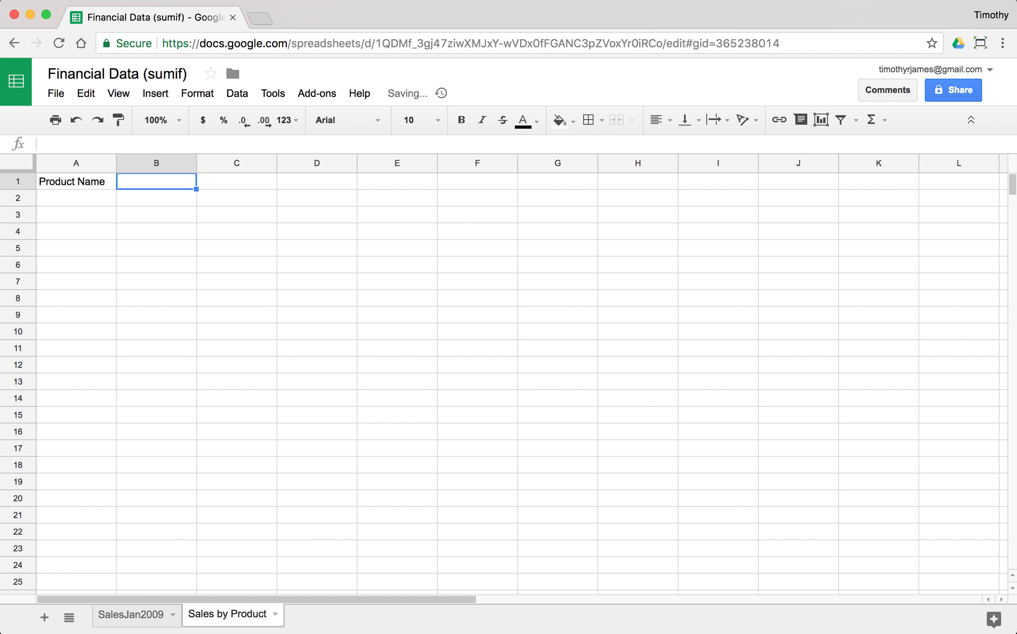
{"action": "type", "text": "Total Sales"}
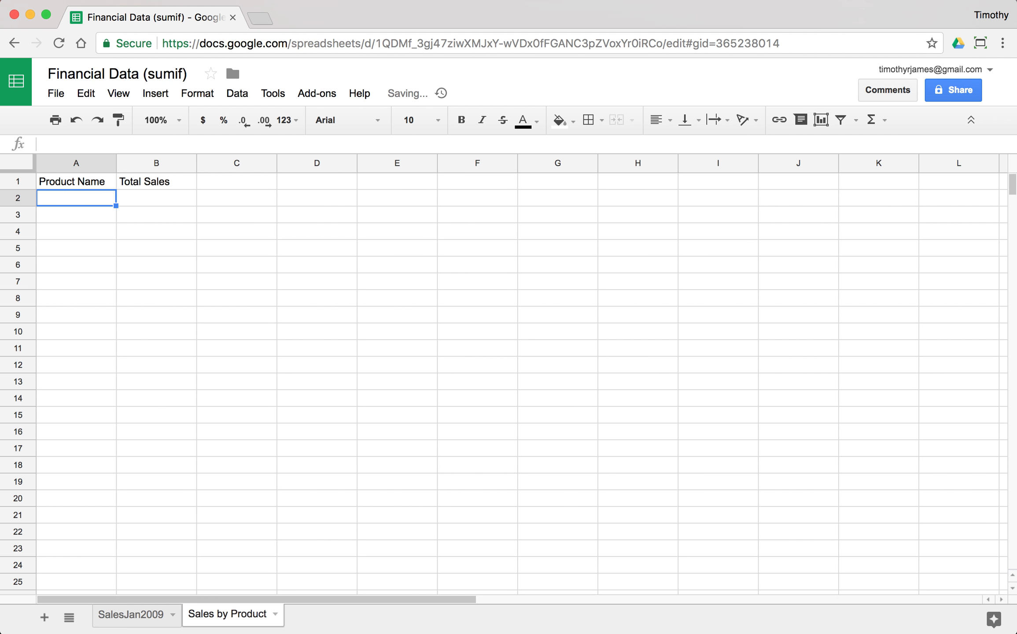
List products in A2 with =SORT(UNIQUE(SalesJan2009!B2:B999)) and bold the header row.
{"action": "type", "text": "=SORT(UNIQUE"}
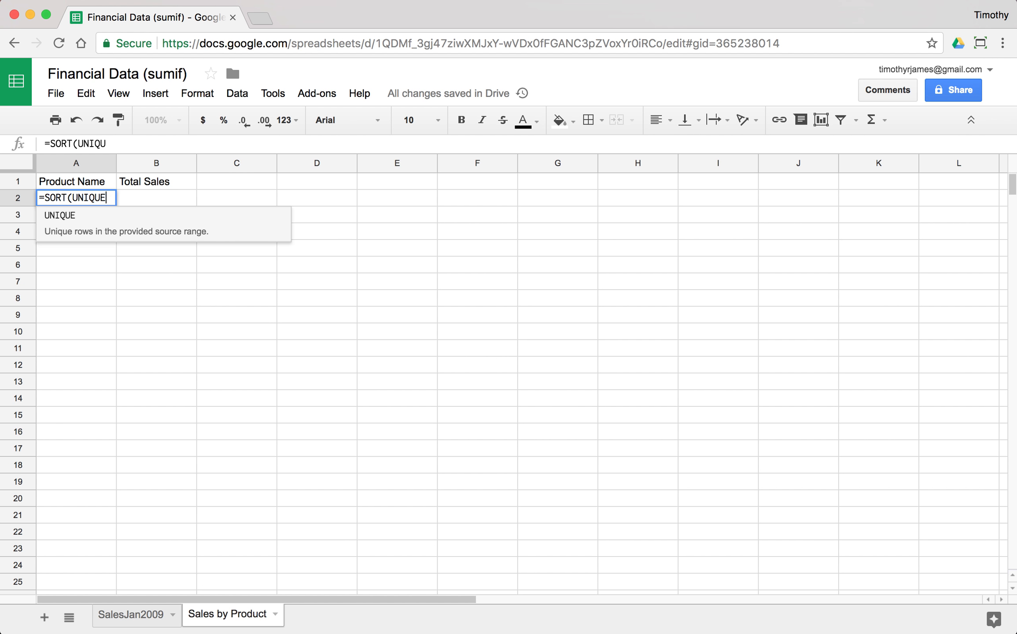
{"action": "type", "text": "("}
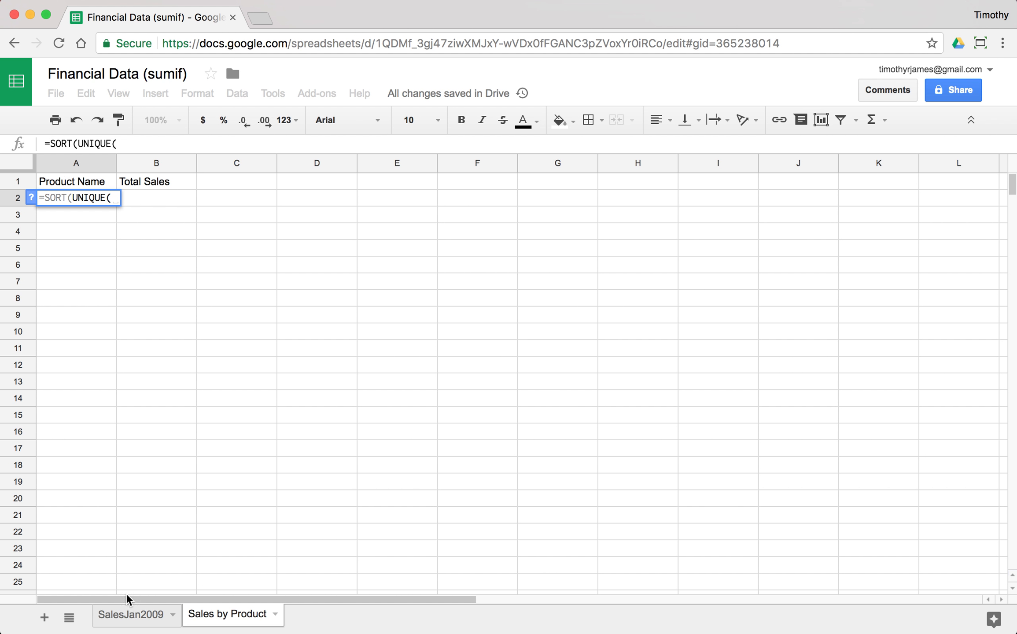
{"action": "mouse_move", "coordinate": [136, 614]}
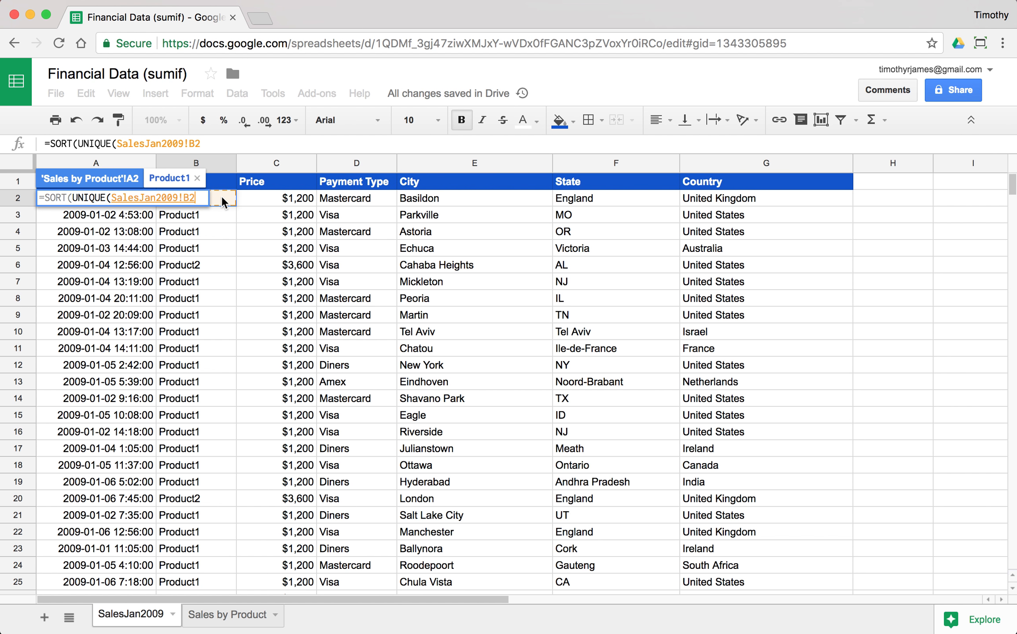
{"action": "left_click", "coordinate": [227, 615]}
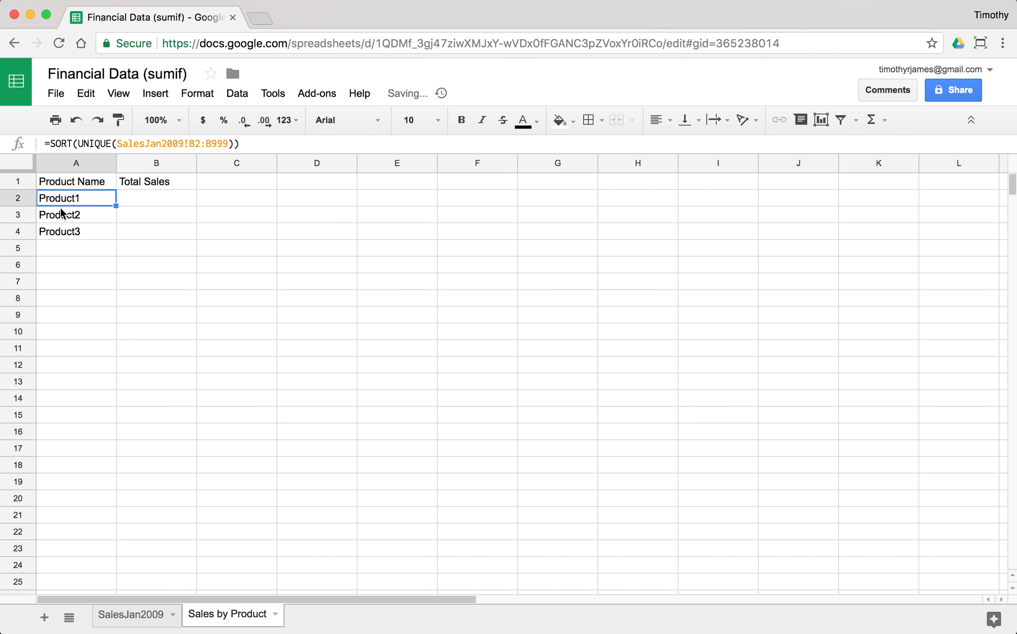
{"action": "left_click", "coordinate": [130, 614]}
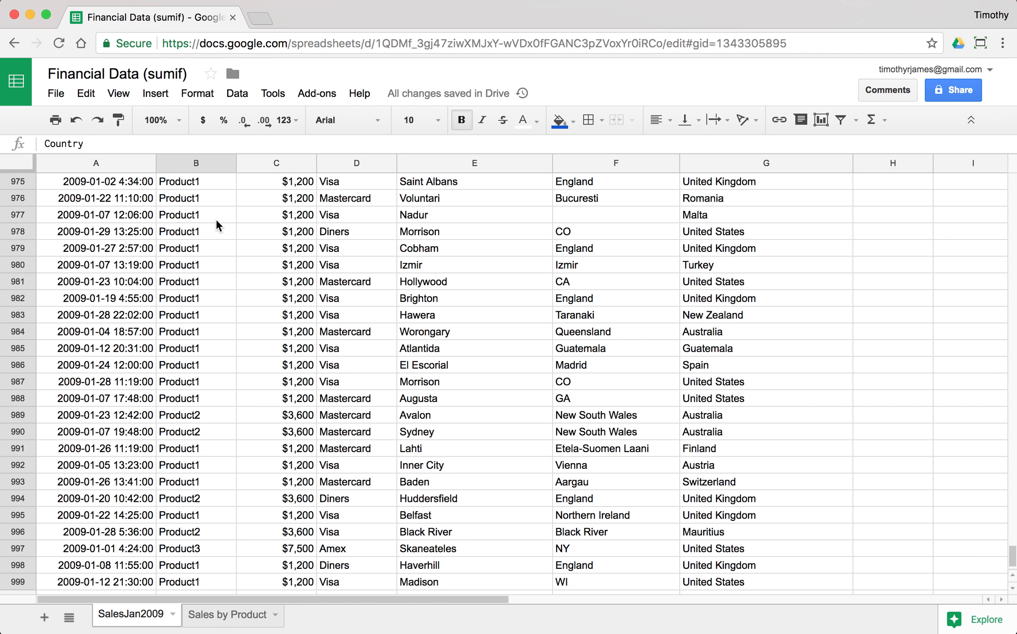
{"action": "left_click", "coordinate": [226, 614]}
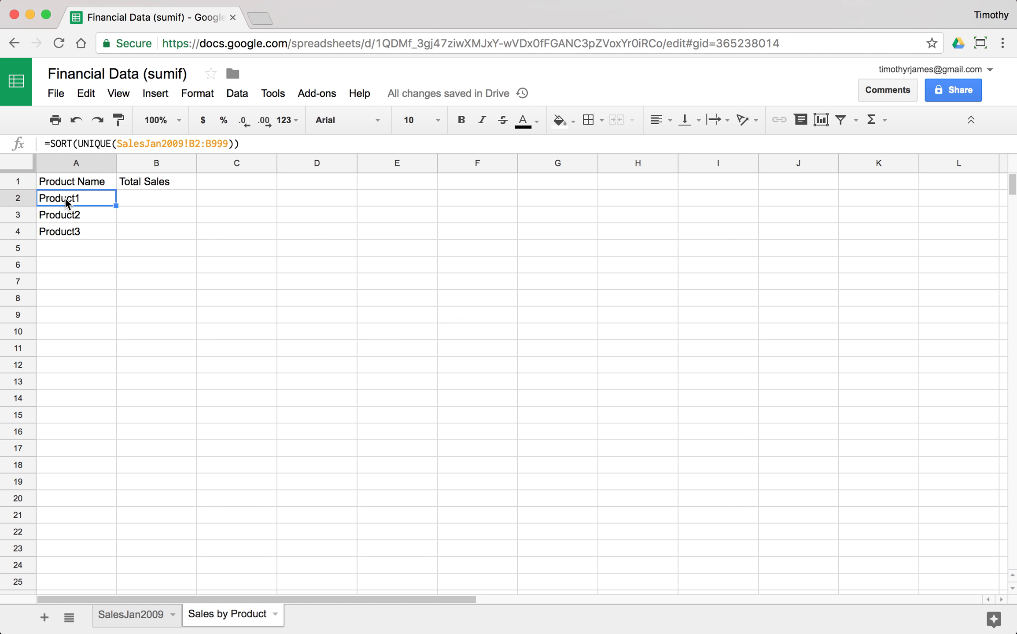
{"action": "left_click", "coordinate": [75, 214]}
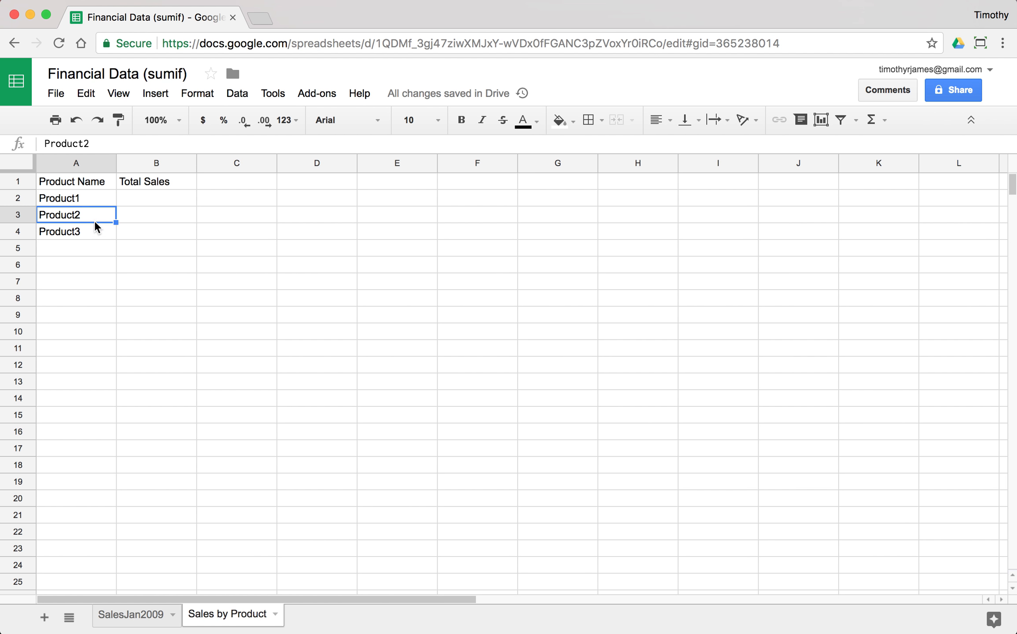
{"action": "left_click", "coordinate": [461, 120]}
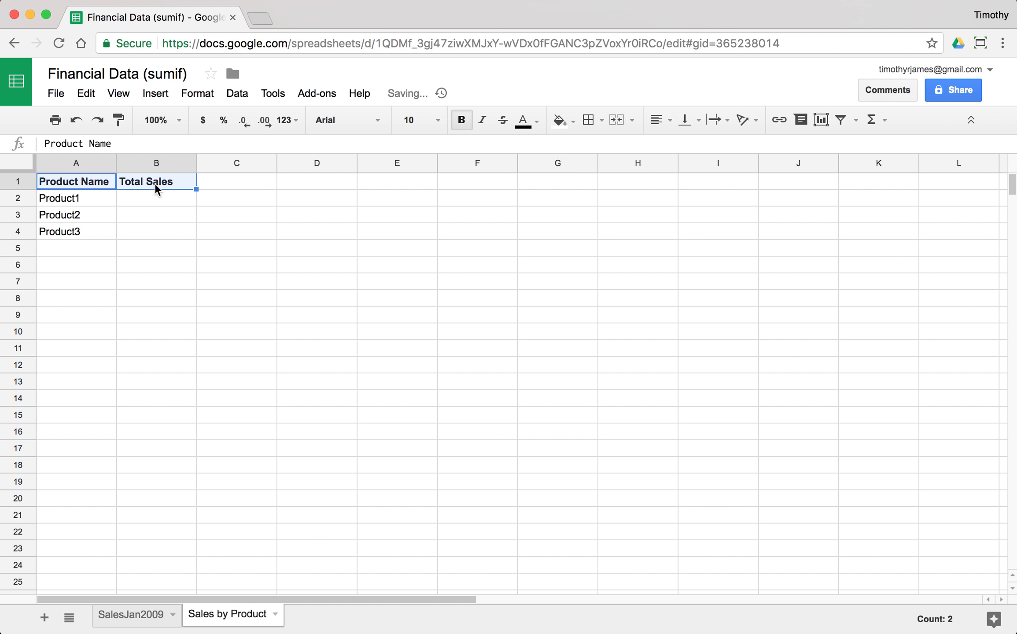
{"action": "left_click", "coordinate": [156, 198]}
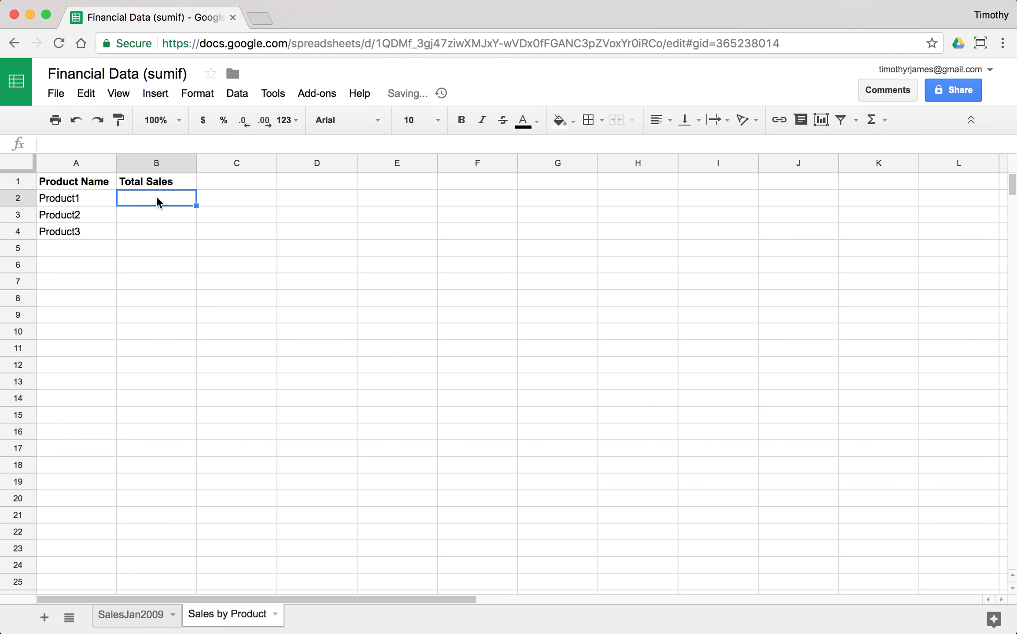
Enter =SUMIF(SalesJan2009!B:B,A2,SalesJan2009!C:C) in B2 and fill it down to B4.
{"action": "type", "text": "=SUMIF("}
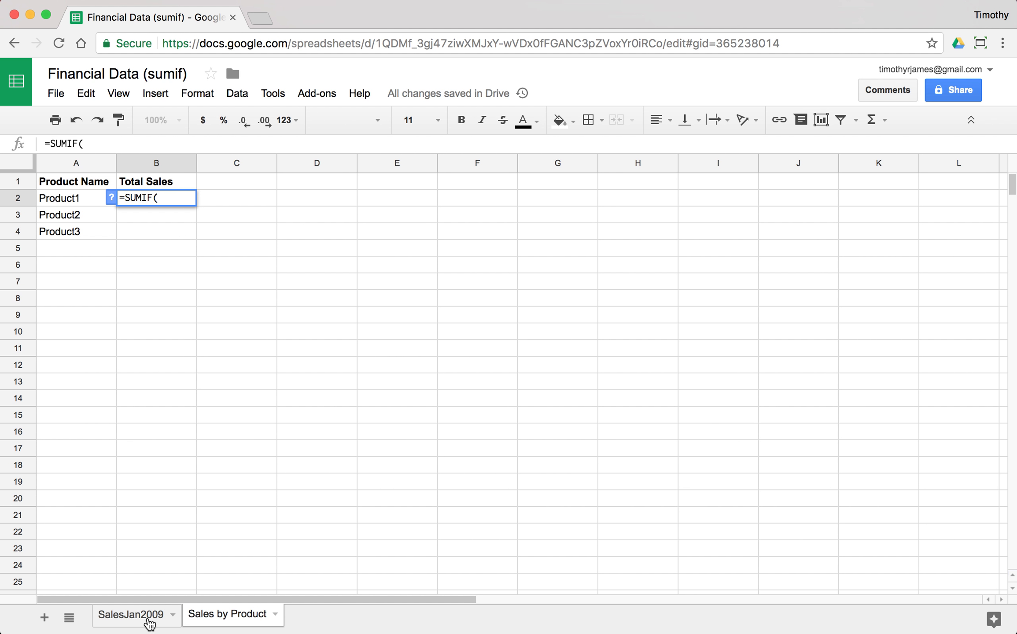
{"action": "left_click", "coordinate": [132, 614]}
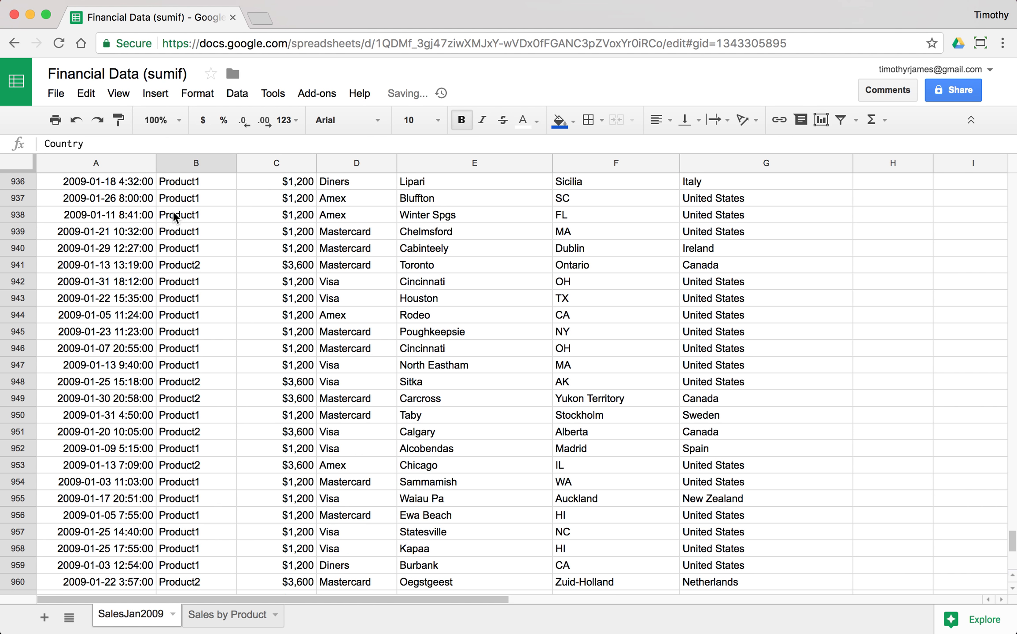
{"action": "left_click", "coordinate": [195, 163]}
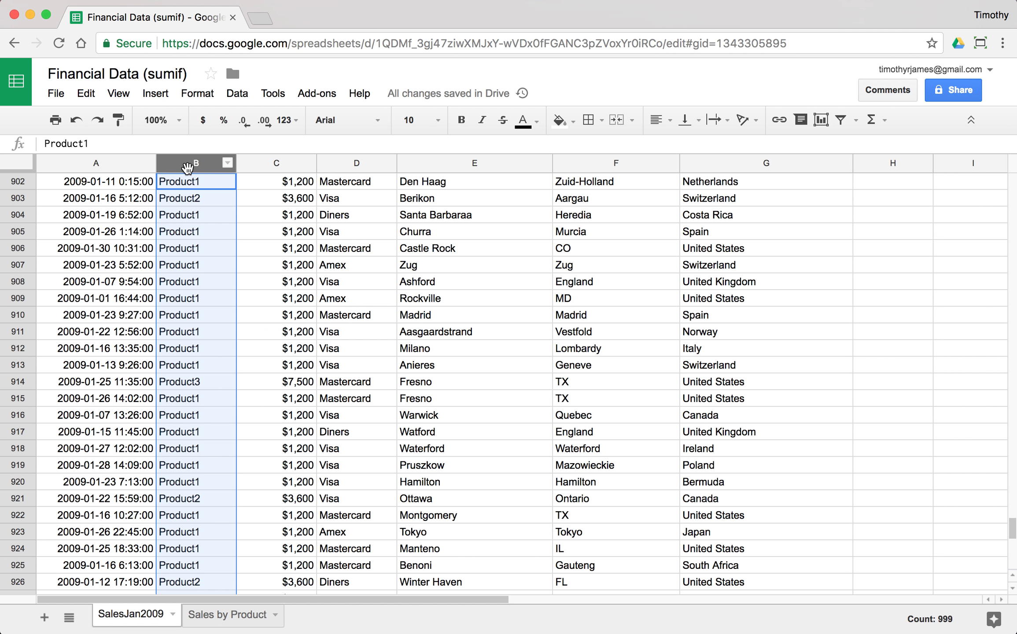
{"action": "left_click", "coordinate": [226, 615]}
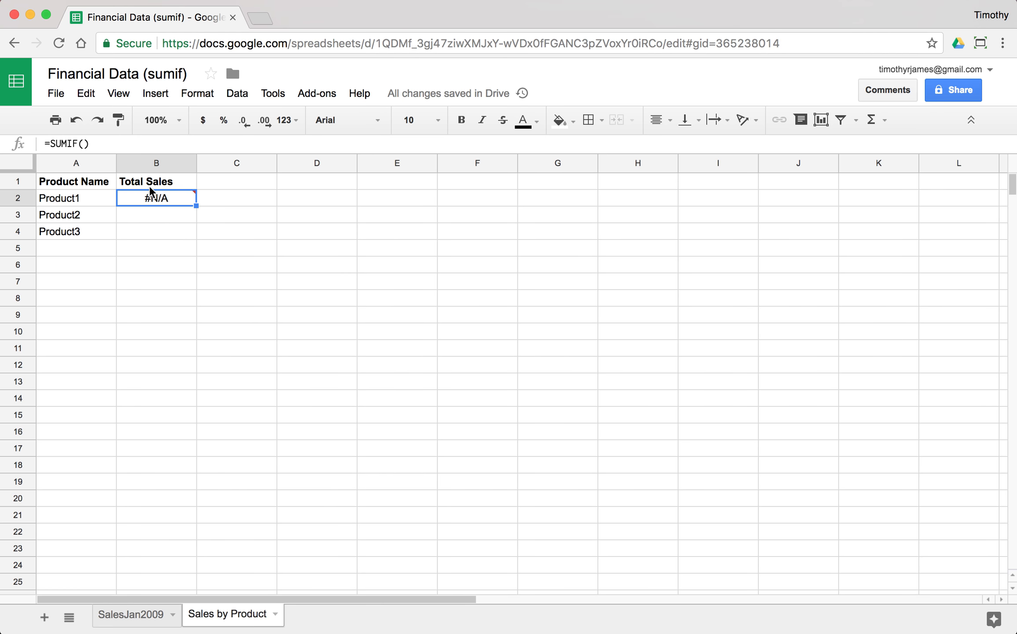
{"action": "type", "text": "=SUMIF("}
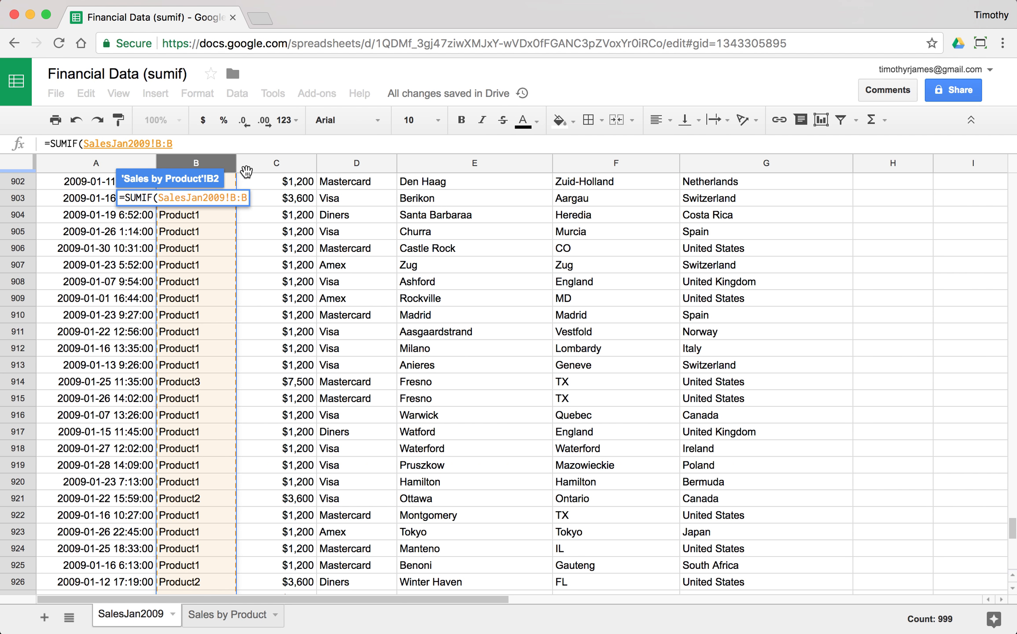
{"action": "type", "text": ",A2"}
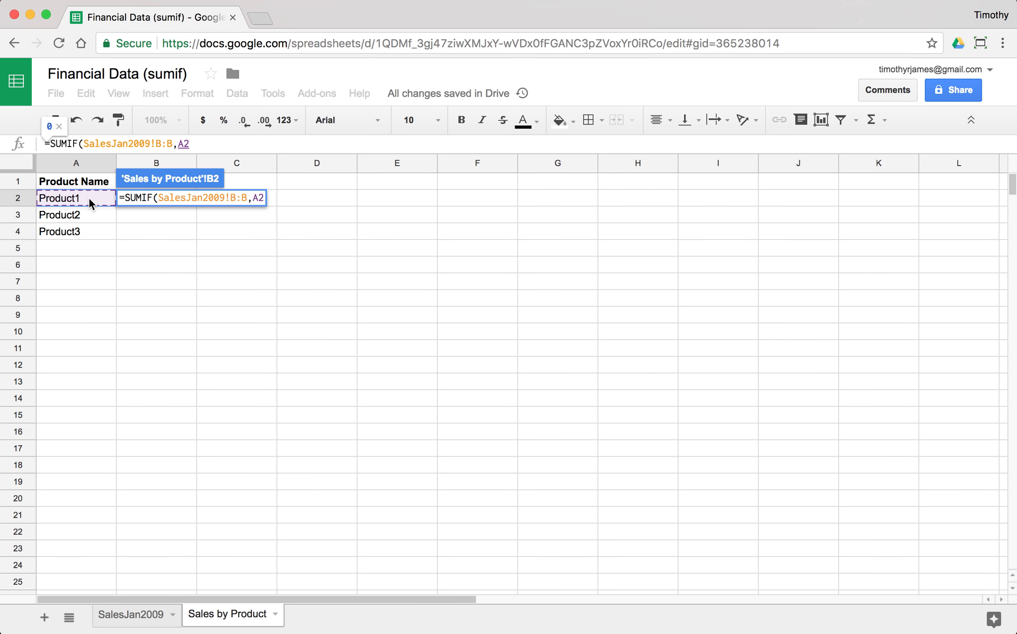
{"action": "type", "text": ","}
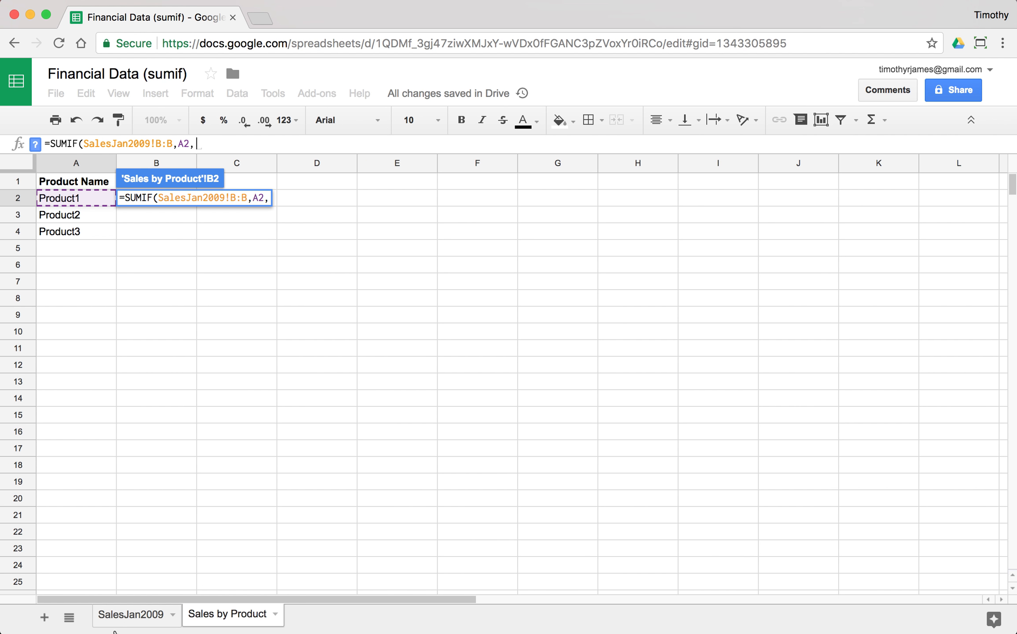
{"action": "left_click", "coordinate": [275, 163]}
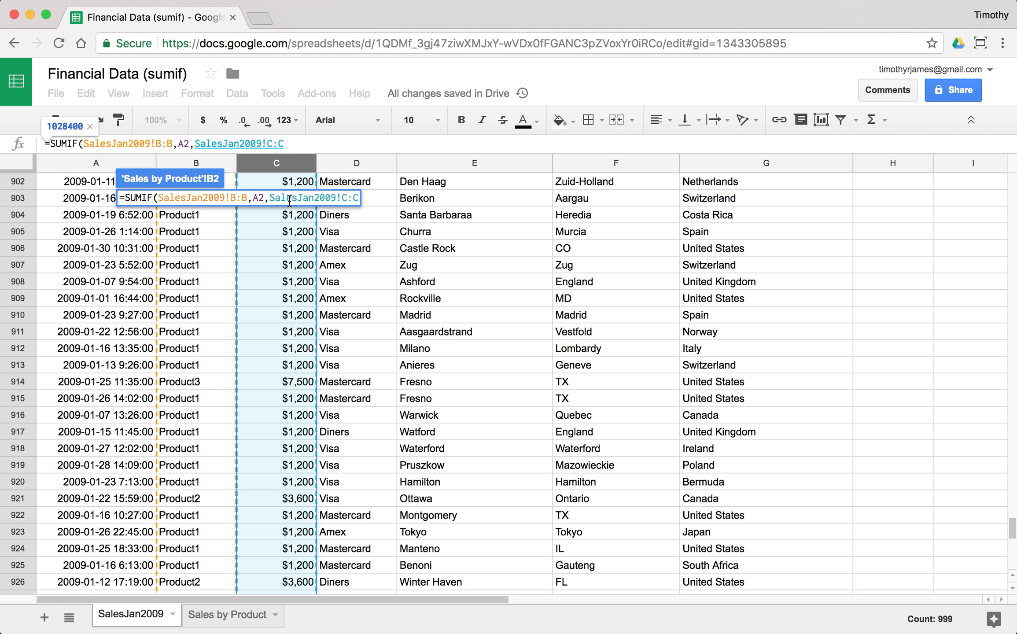
{"action": "left_click", "coordinate": [226, 615]}
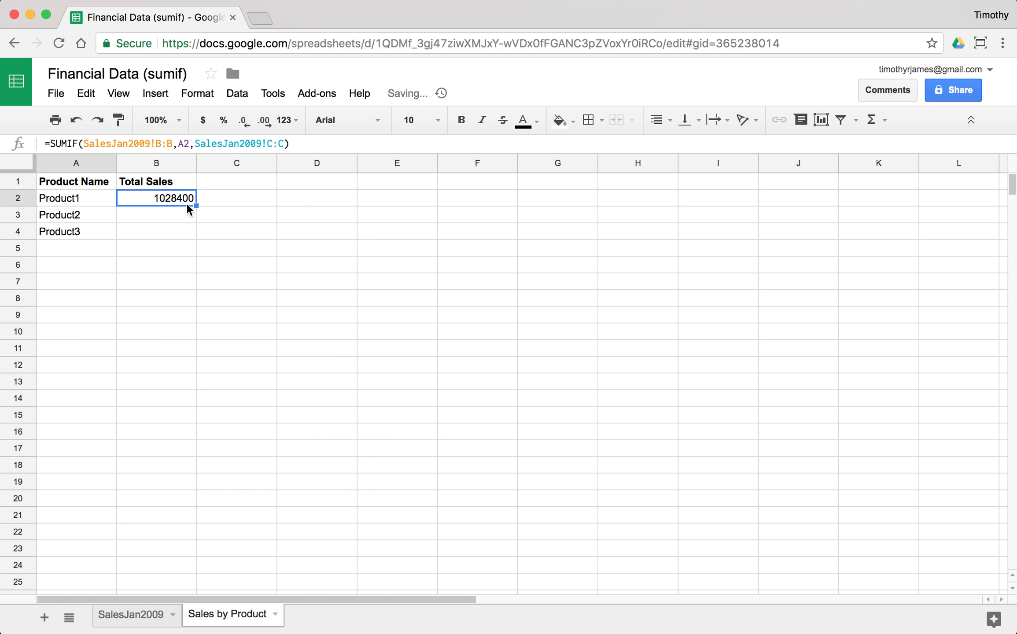
{"action": "left_click_drag", "start_coordinate": [156, 198], "coordinate": [156, 231]}
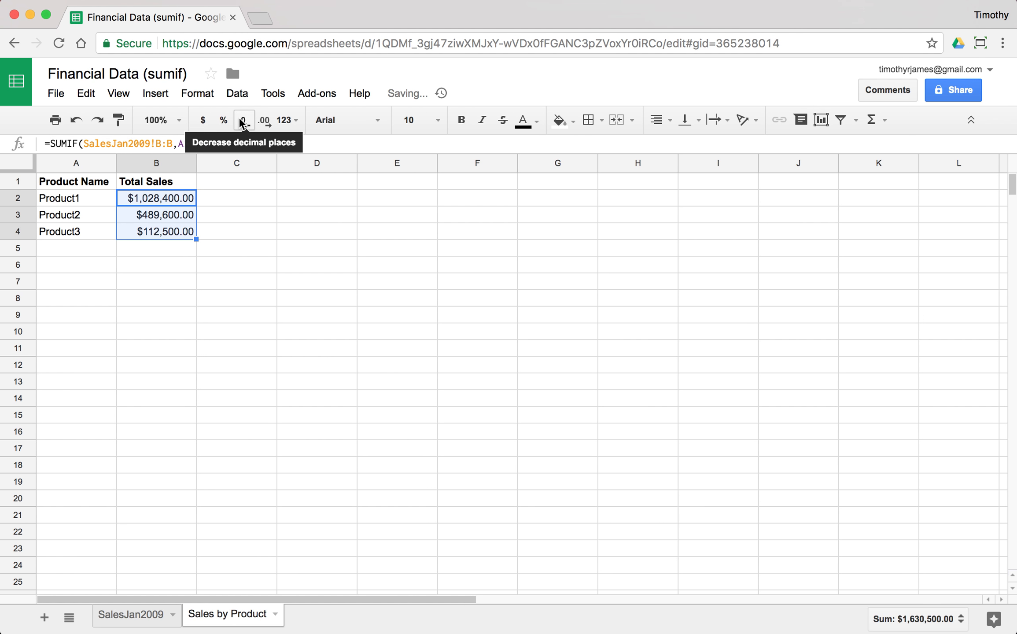
Show product totals without cents: $1,028,400, $489,600 and $112,500.
{"action": "left_click", "coordinate": [243, 120]}
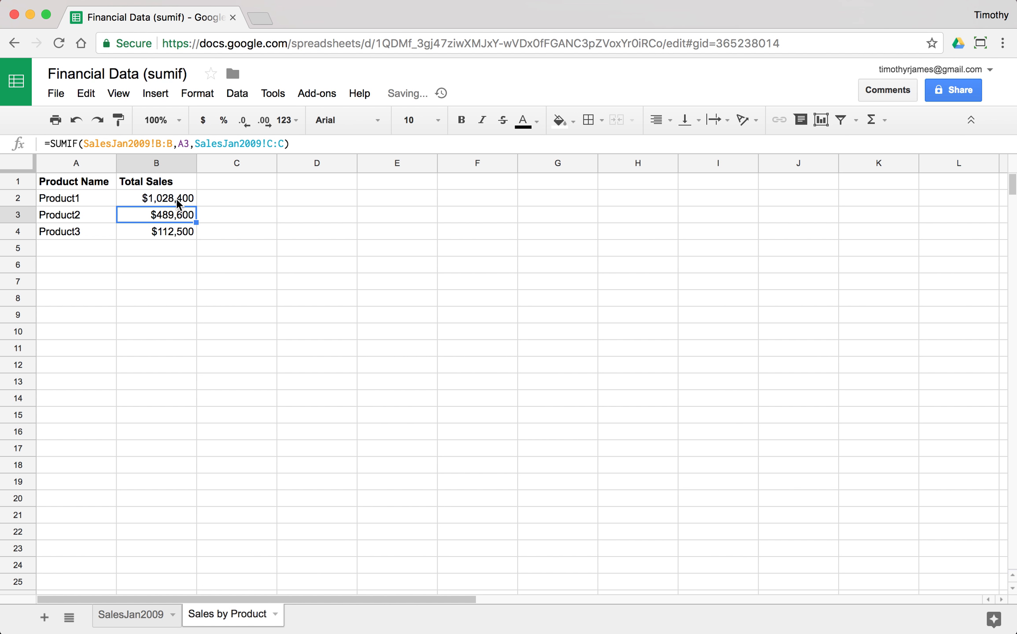
{"action": "left_click", "coordinate": [156, 198]}
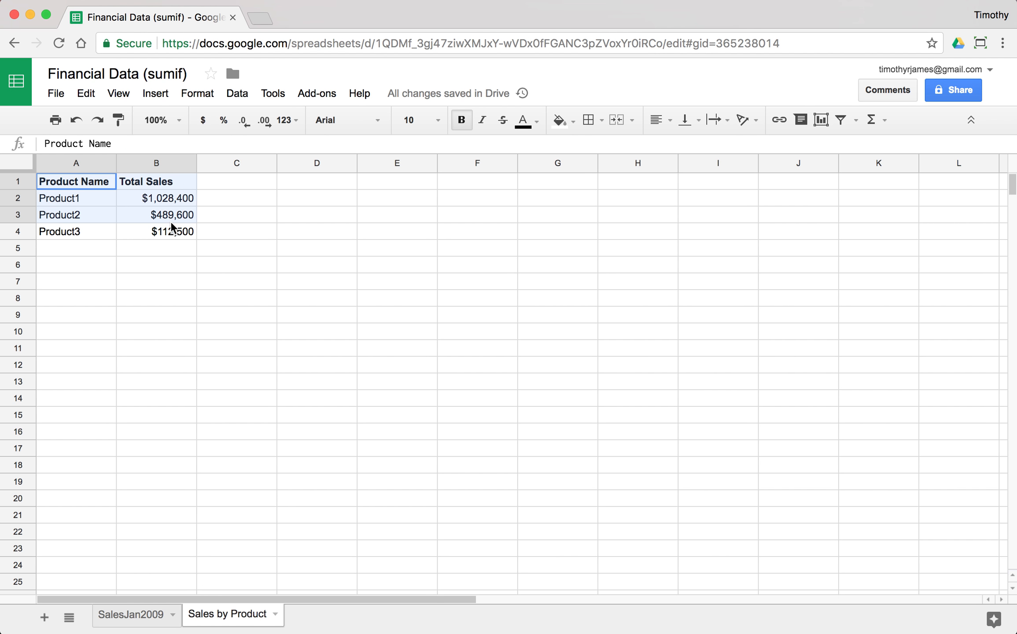
{"action": "left_click", "coordinate": [155, 93]}
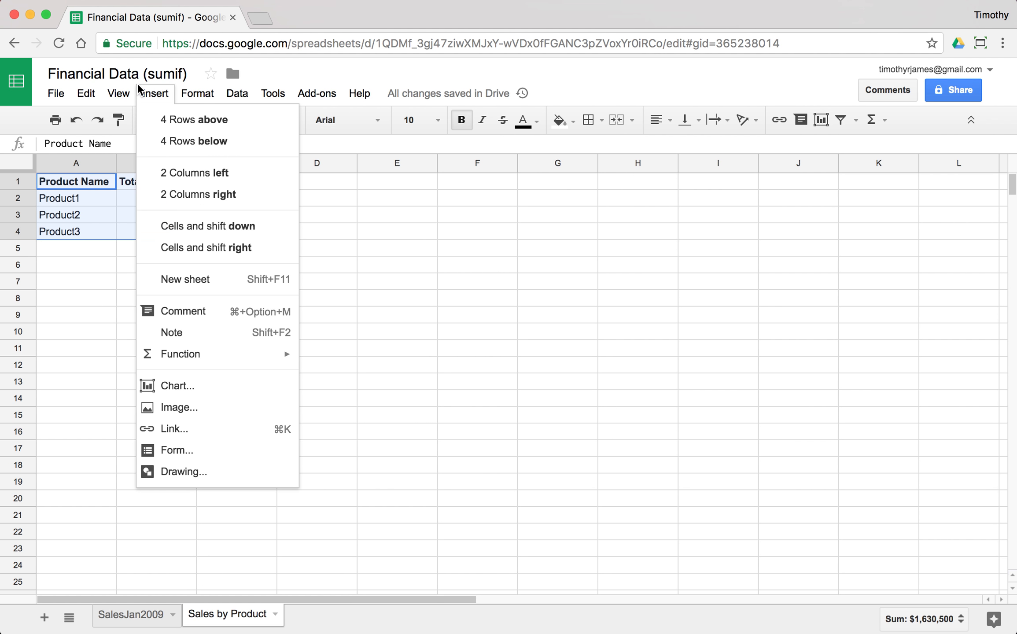
Insert a column chart of the product totals titled 'Sales by Product'.
{"action": "left_click", "coordinate": [177, 386]}
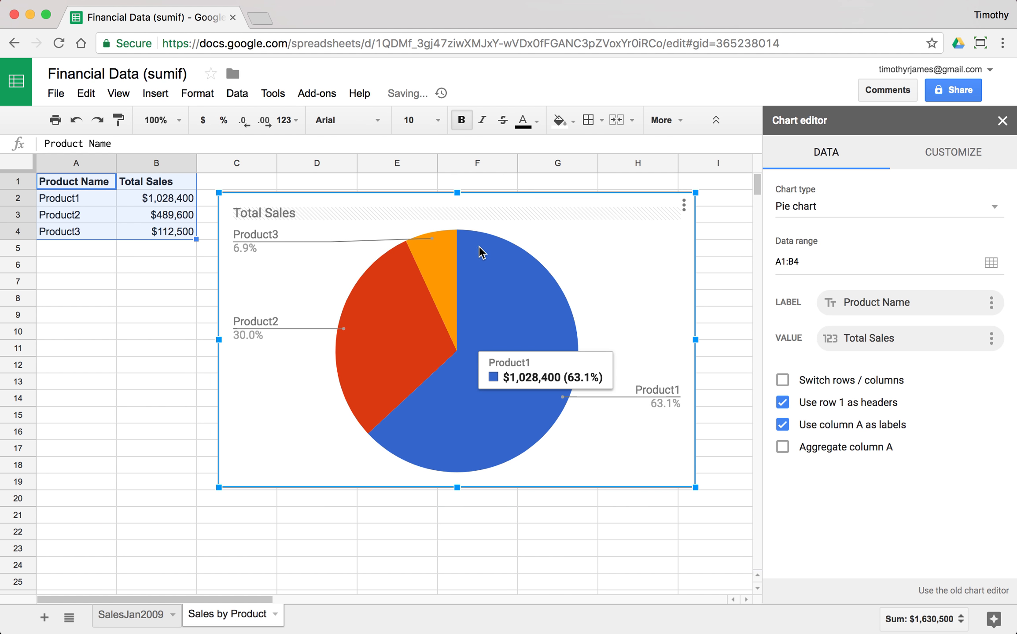
{"action": "mouse_move", "coordinate": [817, 226]}
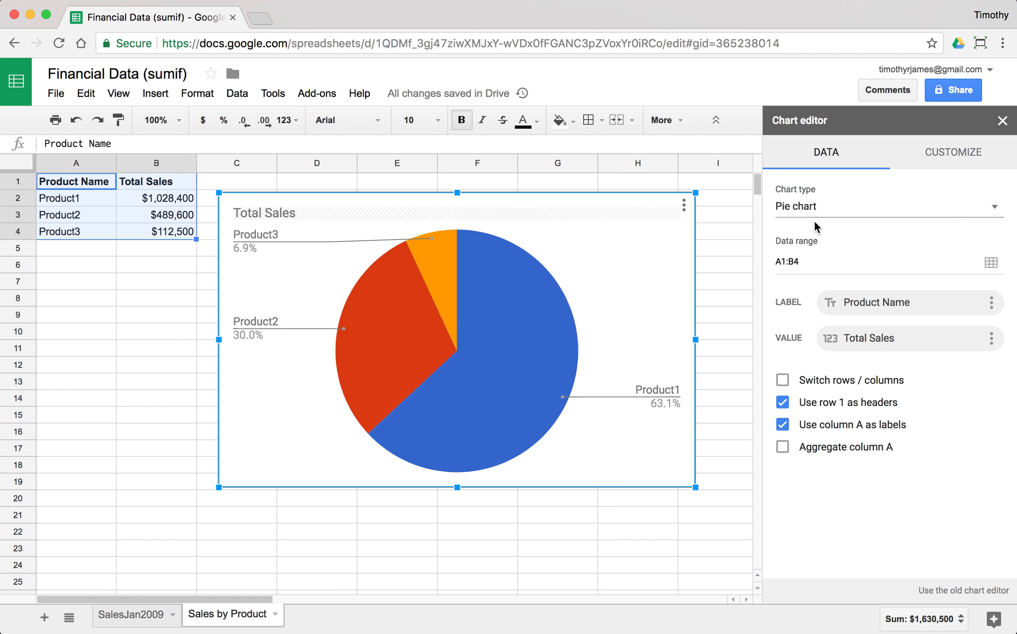
{"action": "left_click", "coordinate": [889, 207]}
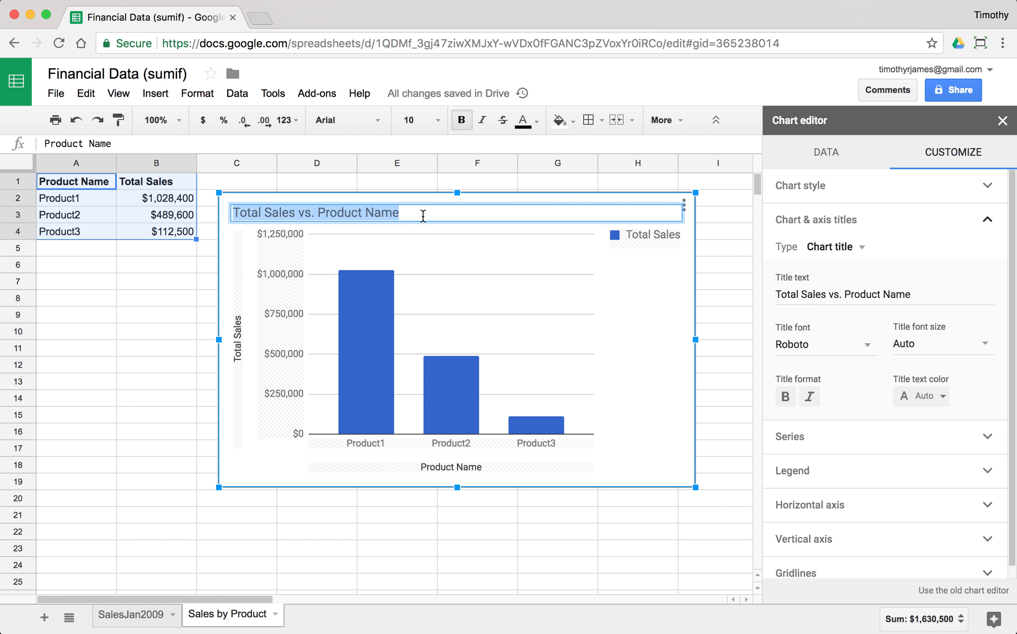
{"action": "type", "text": "Sales by Proeu"}
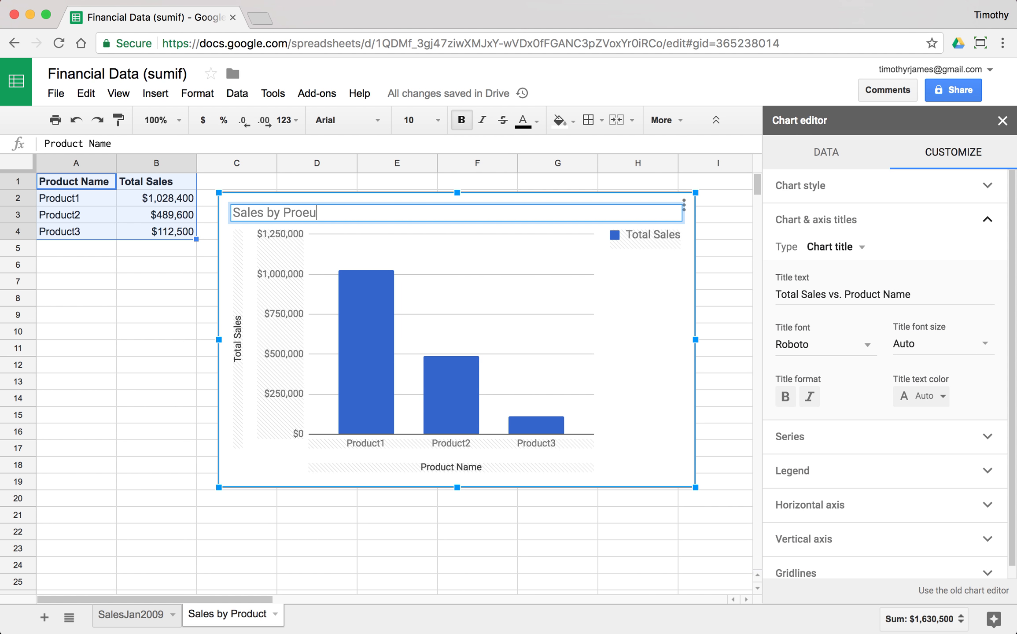
{"action": "type", "text": "Product"}
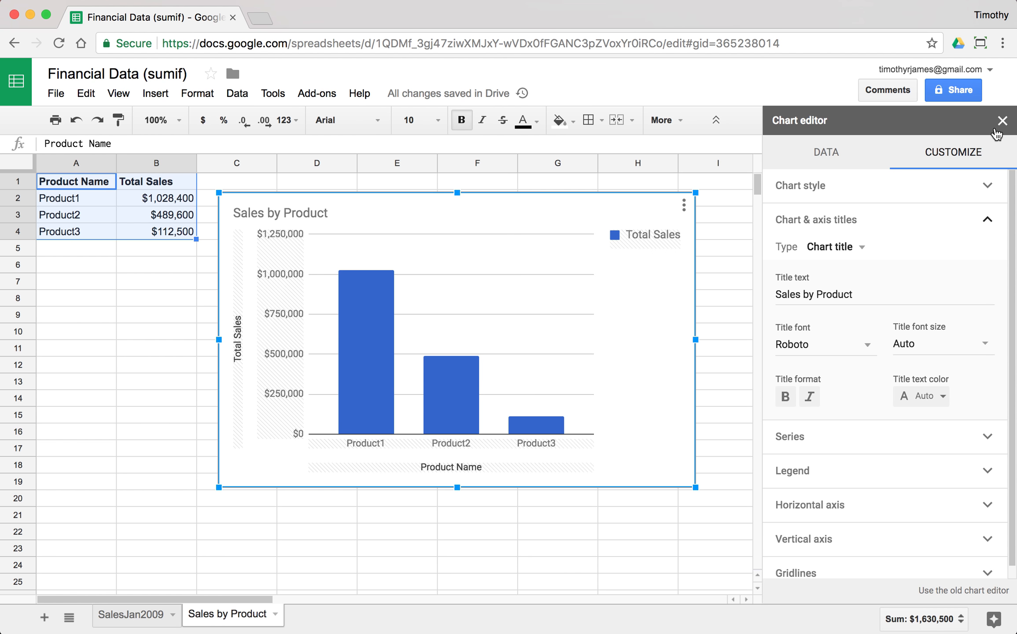
{"action": "left_click", "coordinate": [1002, 120]}
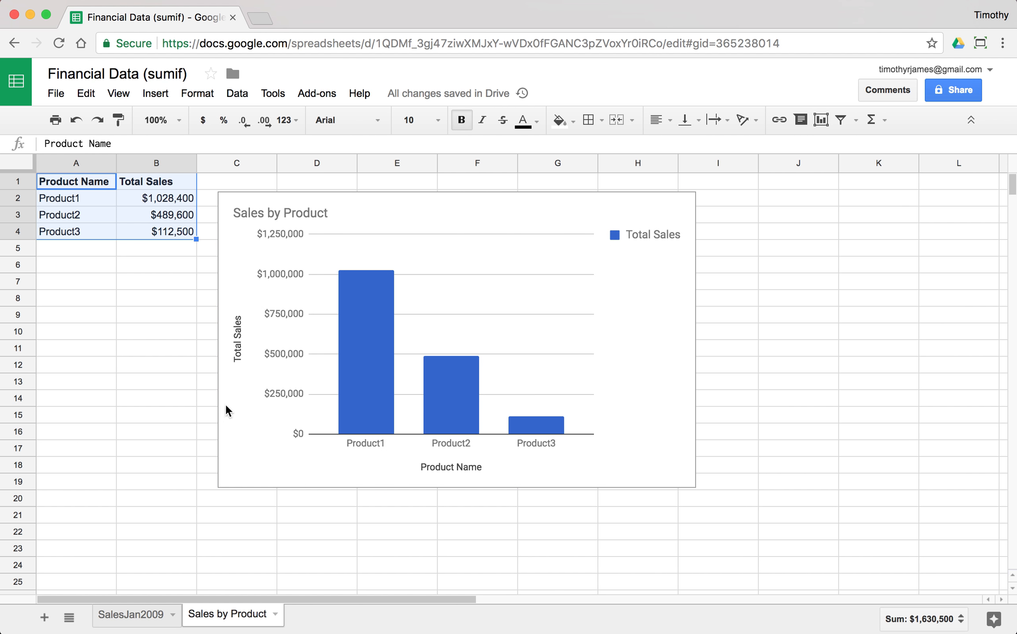
{"action": "mouse_move", "coordinate": [151, 583]}
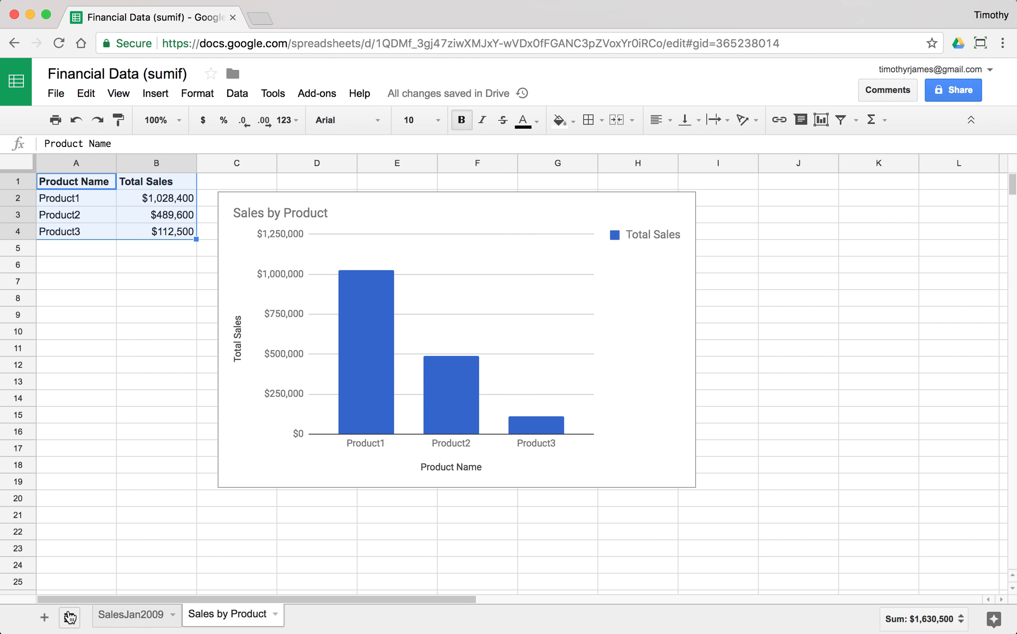
Add a 'Sales by Payment Type' sheet with Payment Type and Total Sales headers.
{"action": "left_click", "coordinate": [44, 618]}
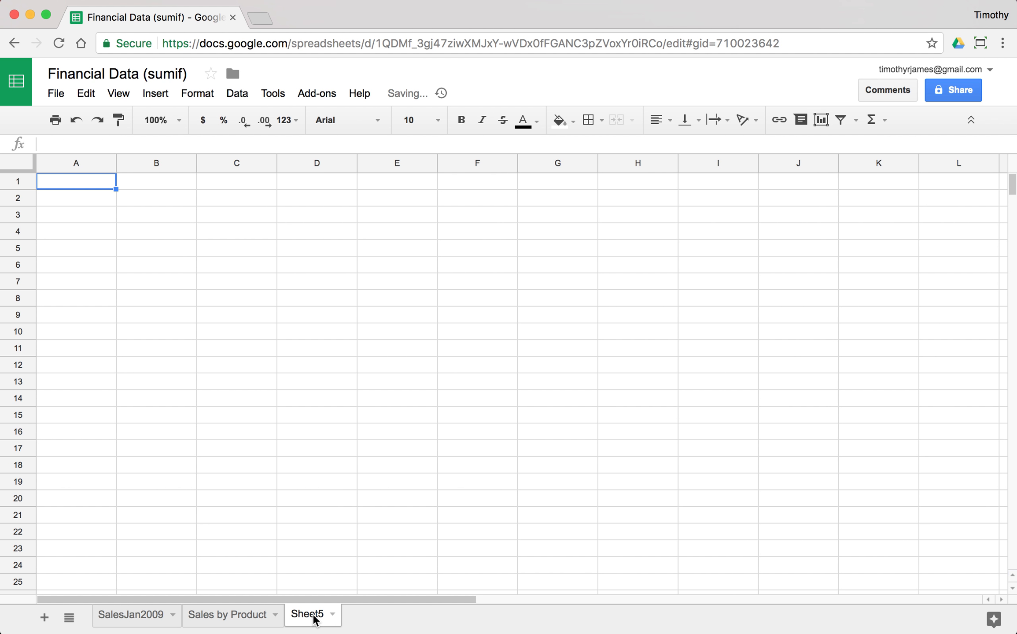
{"action": "type", "text": "Sales by T"}
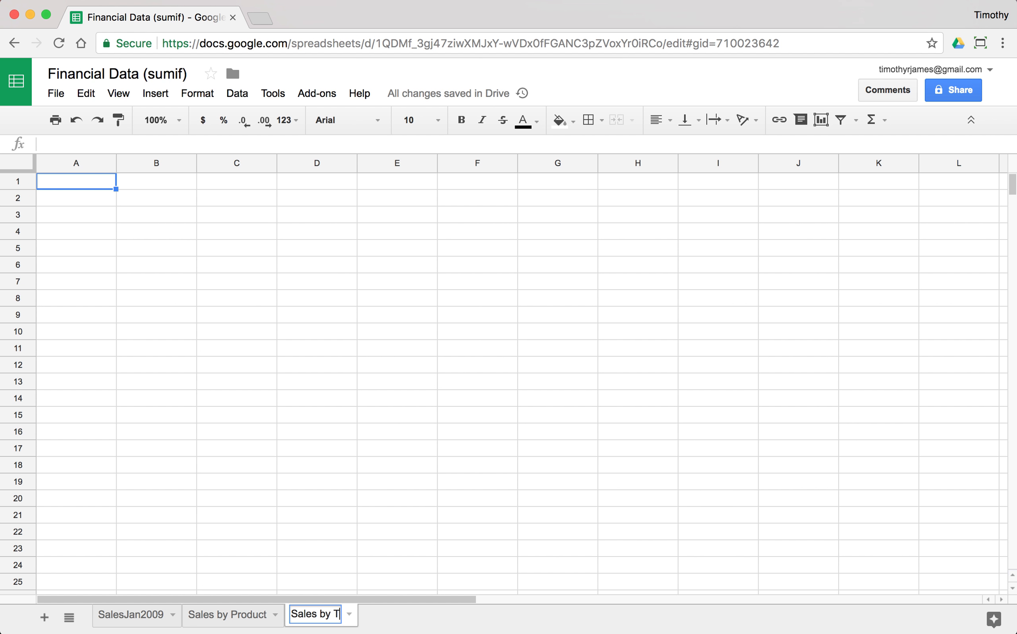
{"action": "type", "text": "Sales by Payment Type"}
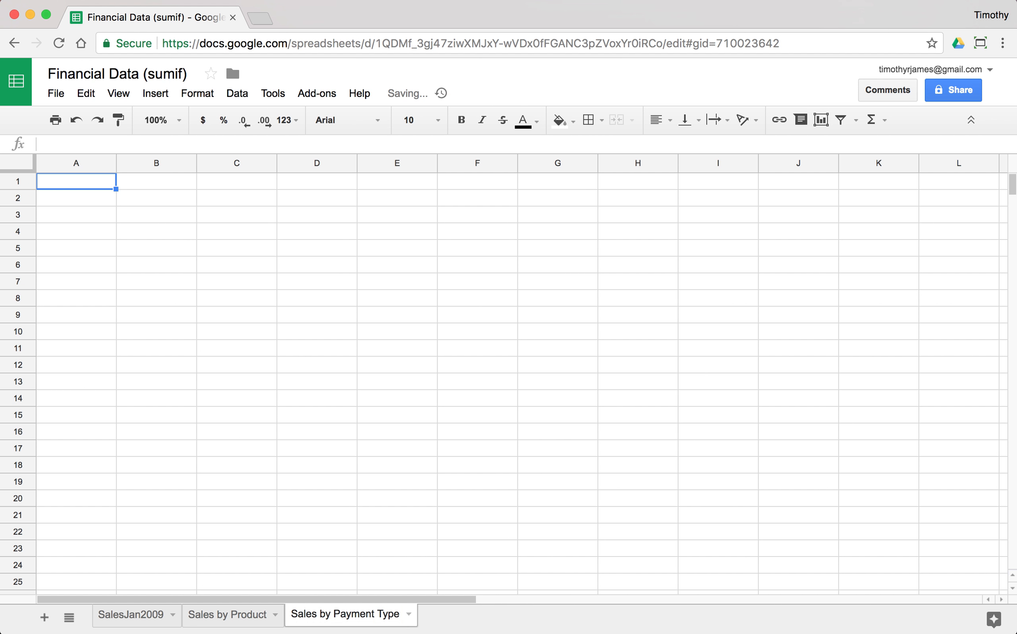
{"action": "type", "text": "Payment Type"}
{"action": "left_click", "coordinate": [156, 181]}
{"action": "type", "text": "Total Sales"}
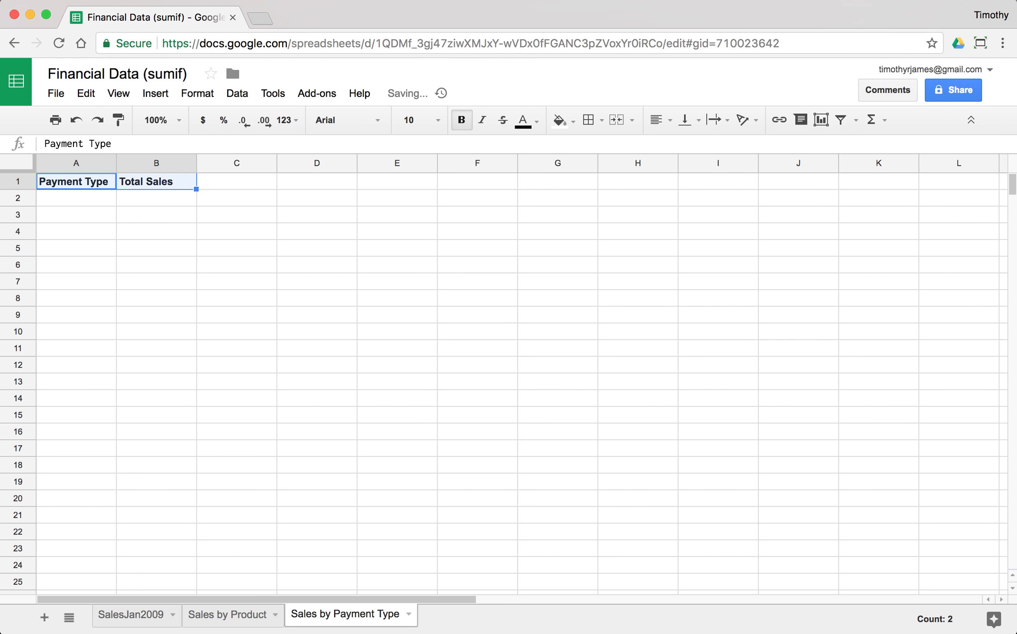
List payment types in A2 with =SORT(UNIQUE(SalesJan2009!D2:D999)).
{"action": "type", "text": "=SORT("}
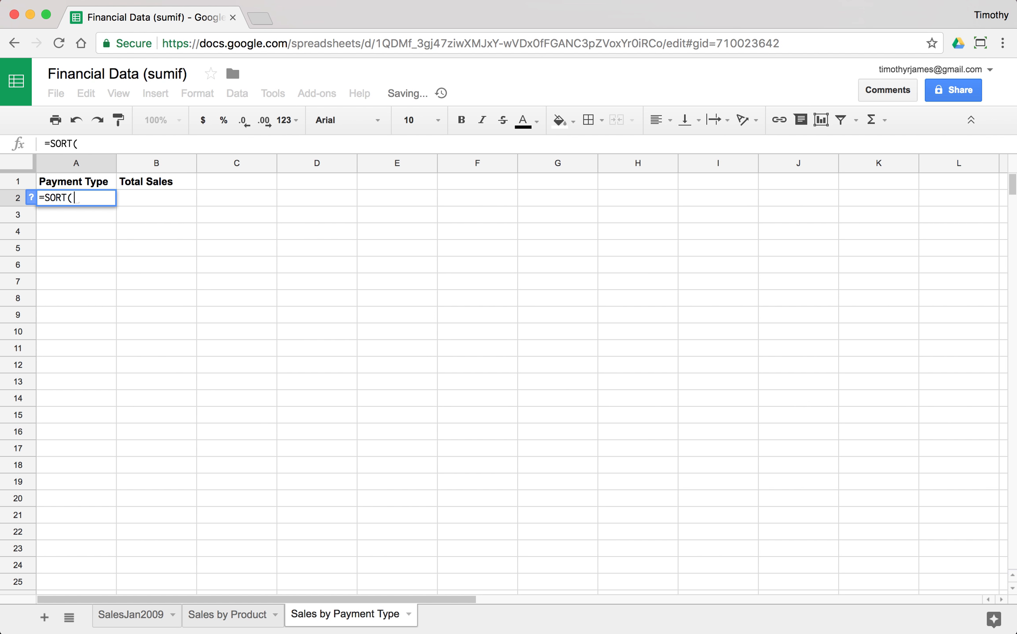
{"action": "type", "text": "UNIQUE("}
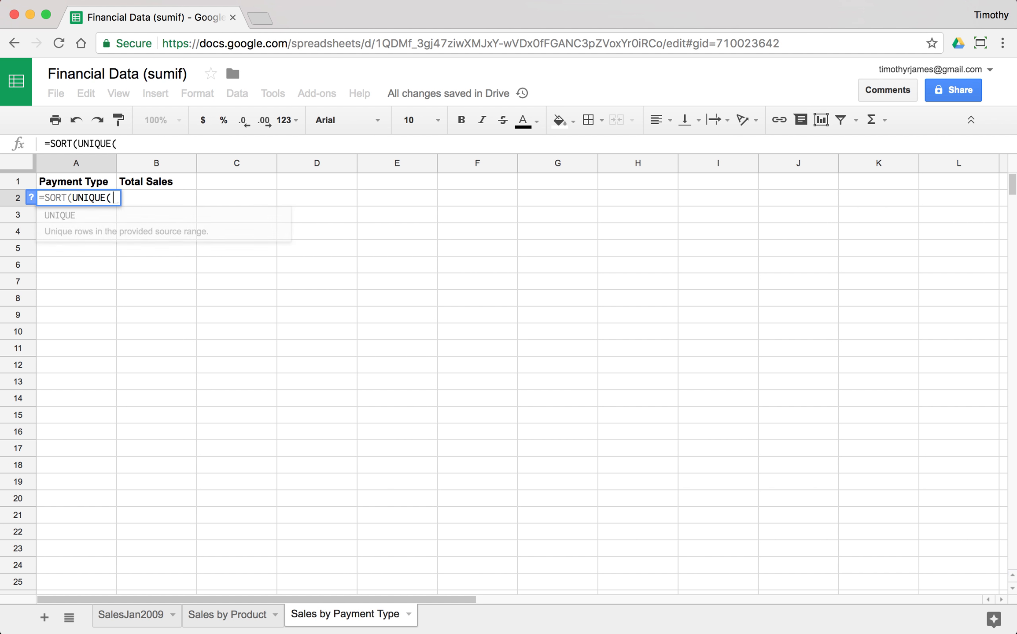
{"action": "left_click", "coordinate": [131, 615]}
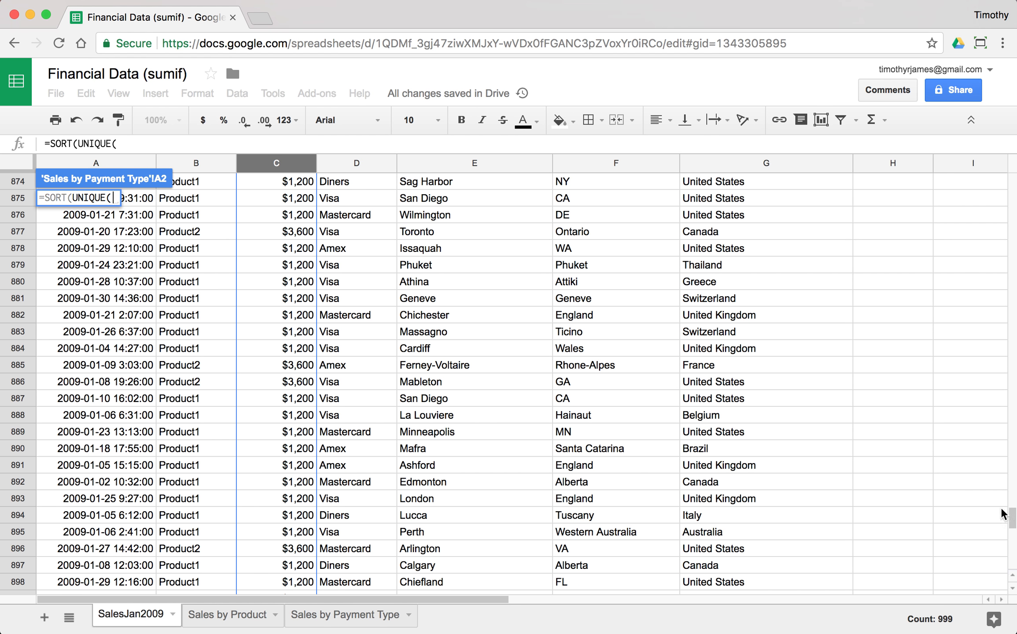
{"action": "left_click", "coordinate": [355, 199]}
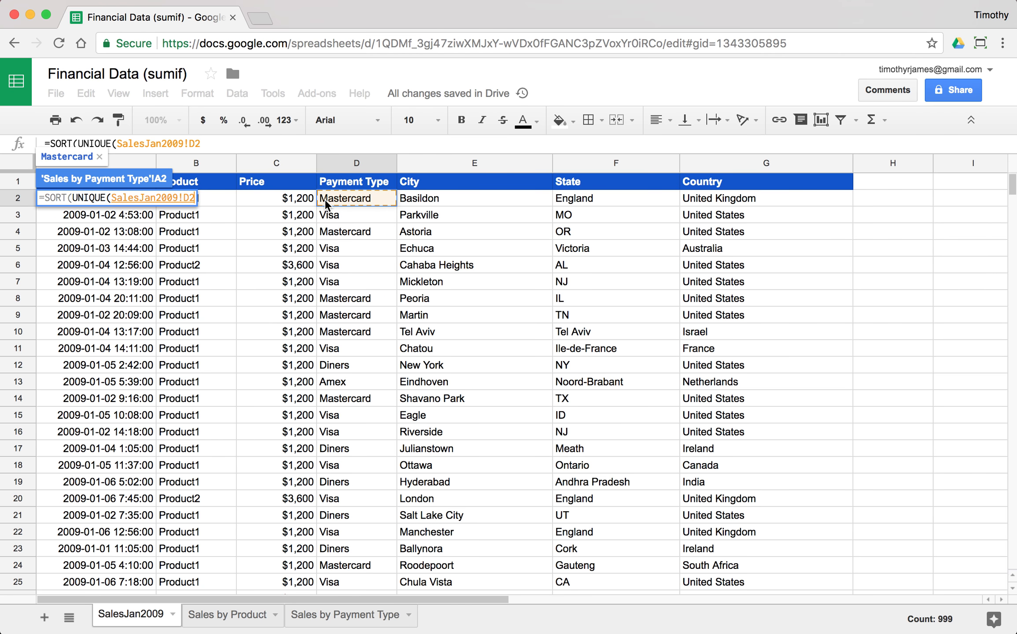
{"action": "left_click", "coordinate": [344, 615]}
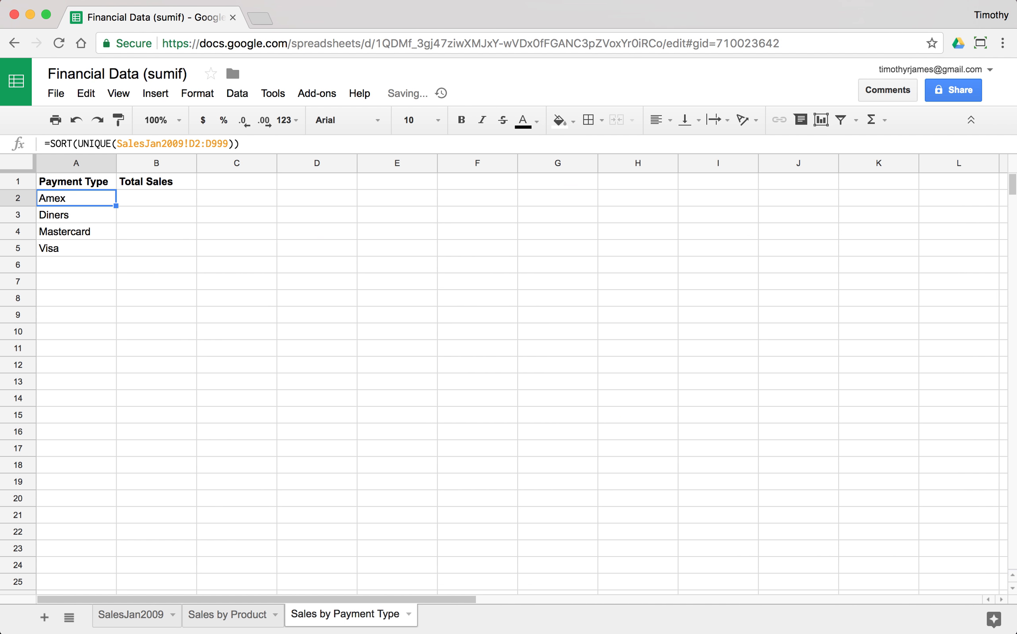
Enter =SUMIF(SalesJan2009!D:D,A2,SalesJan2009!C:C) in B2 and copy it down to B5.
{"action": "left_click", "coordinate": [156, 198]}
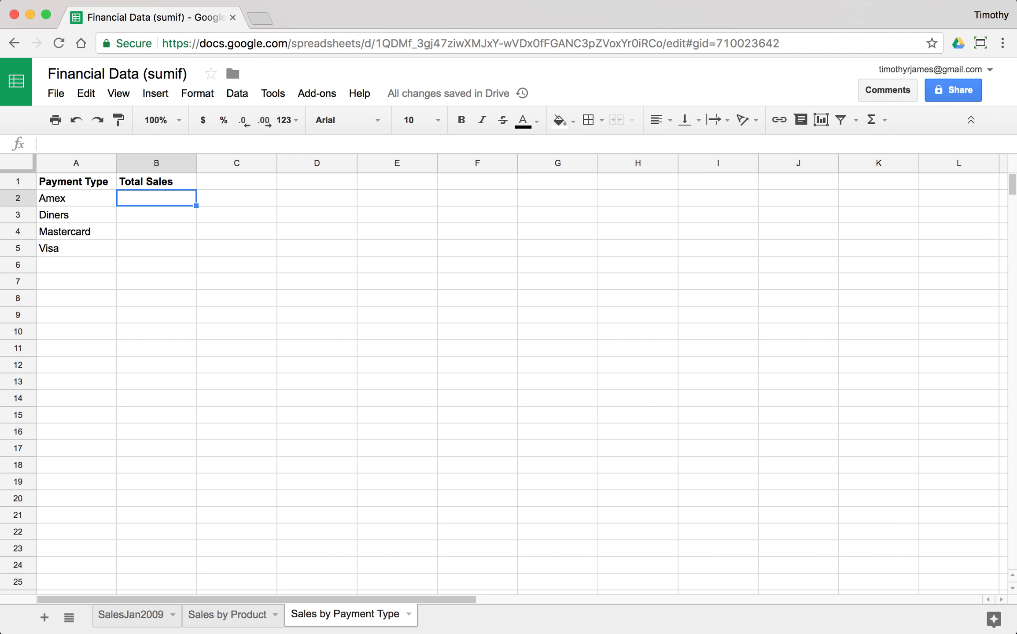
{"action": "type", "text": "=SUMIF("}
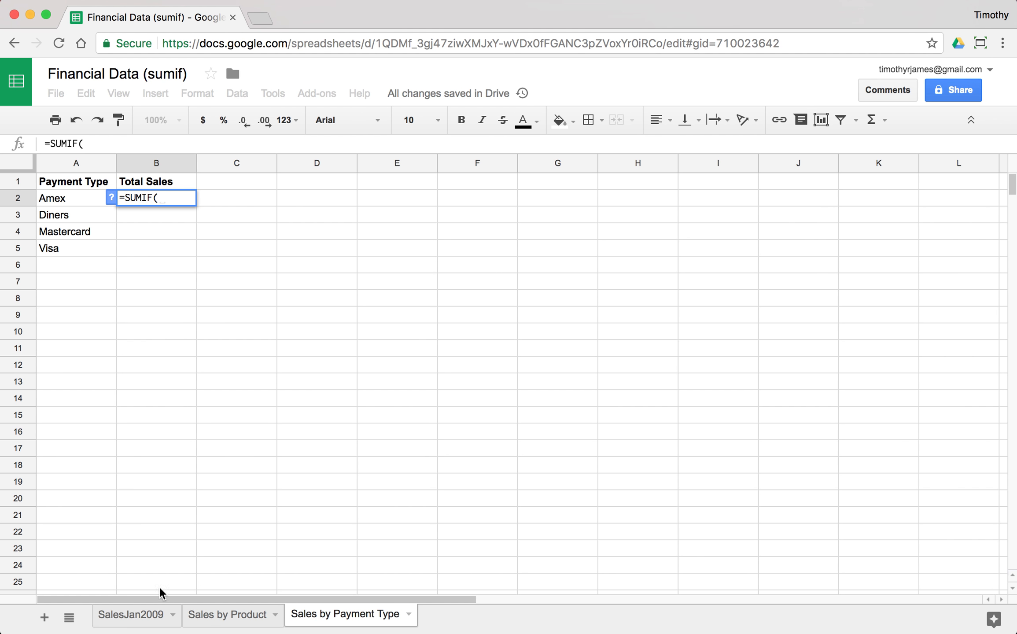
{"action": "left_click", "coordinate": [132, 614]}
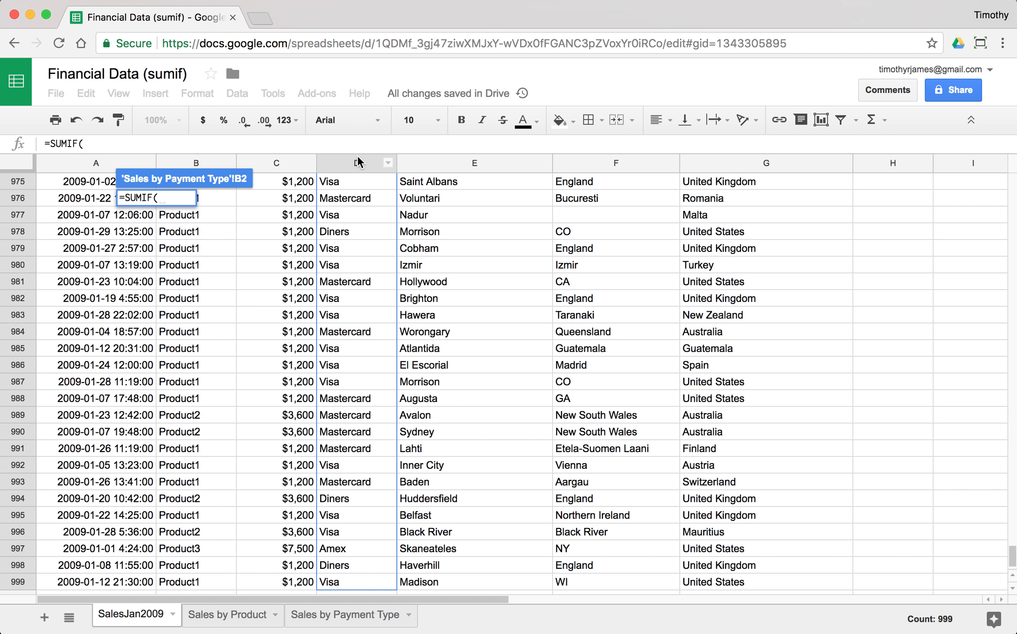
{"action": "left_click", "coordinate": [357, 163]}
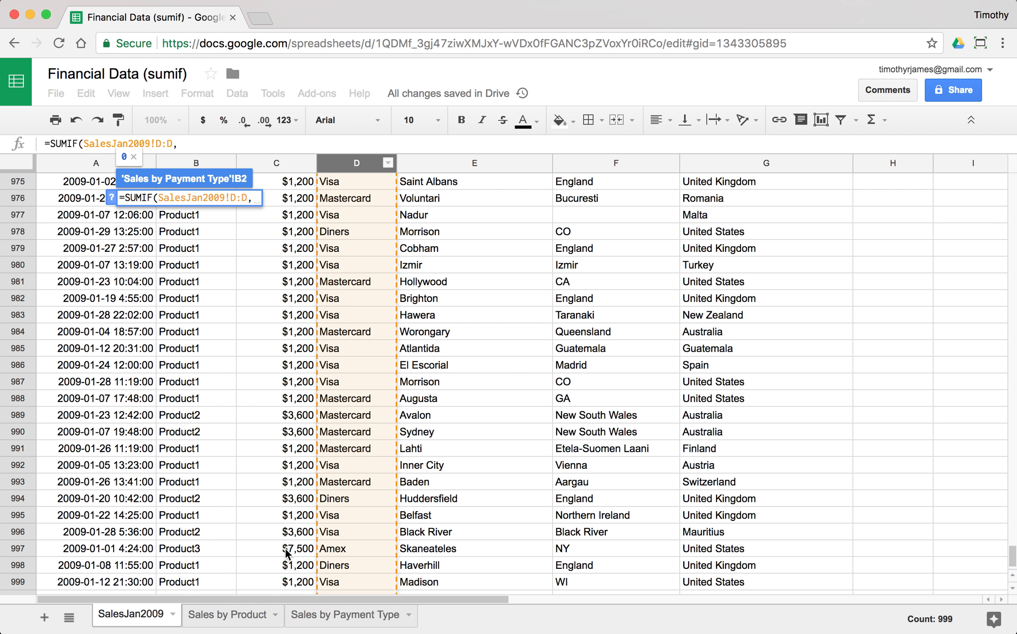
{"action": "left_click", "coordinate": [344, 615]}
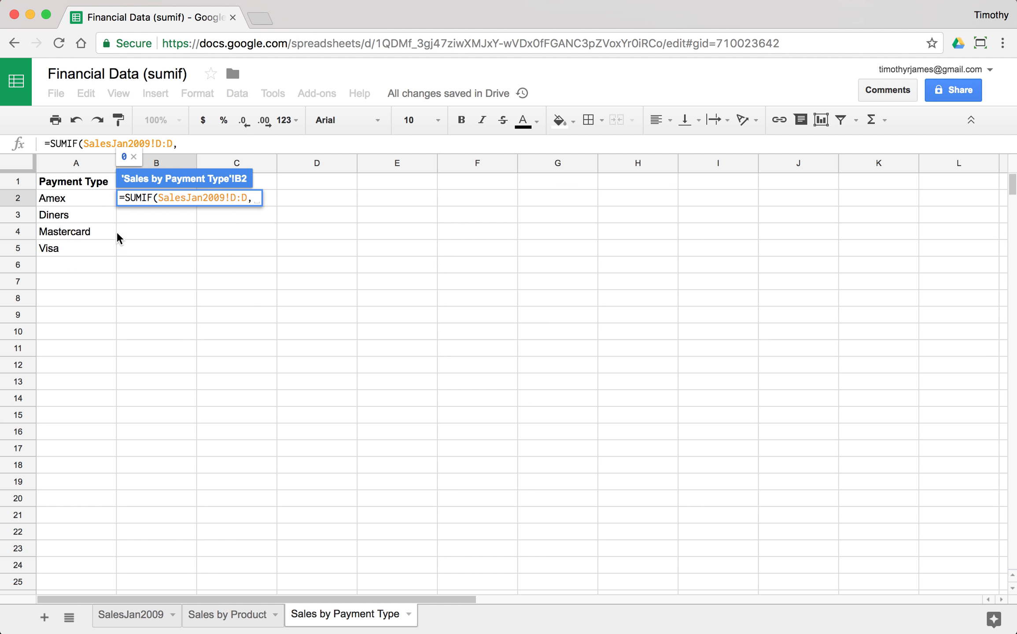
{"action": "left_click", "coordinate": [75, 198]}
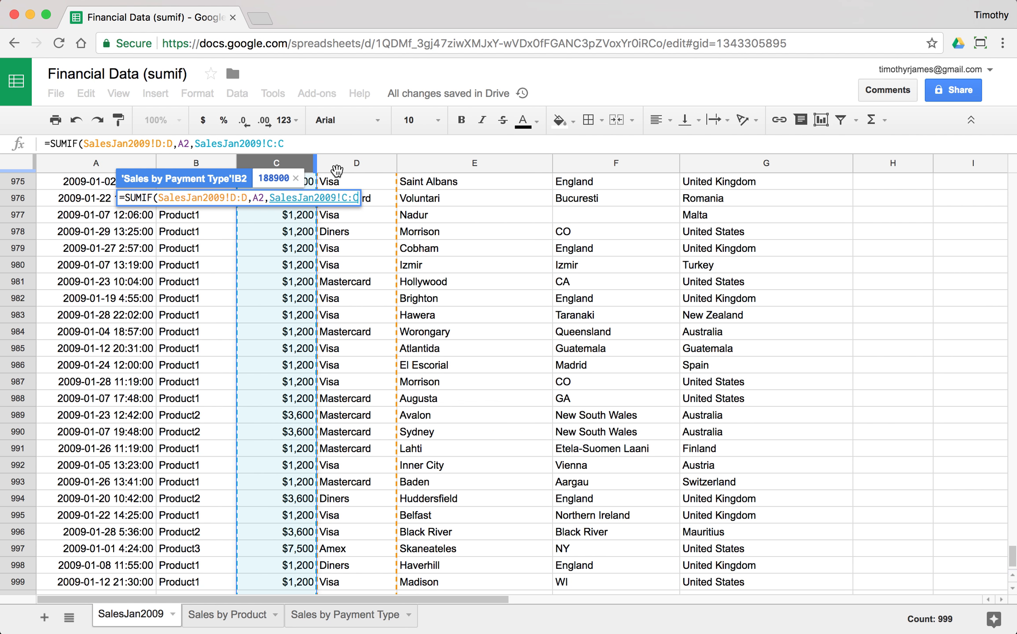
{"action": "left_click", "coordinate": [344, 615]}
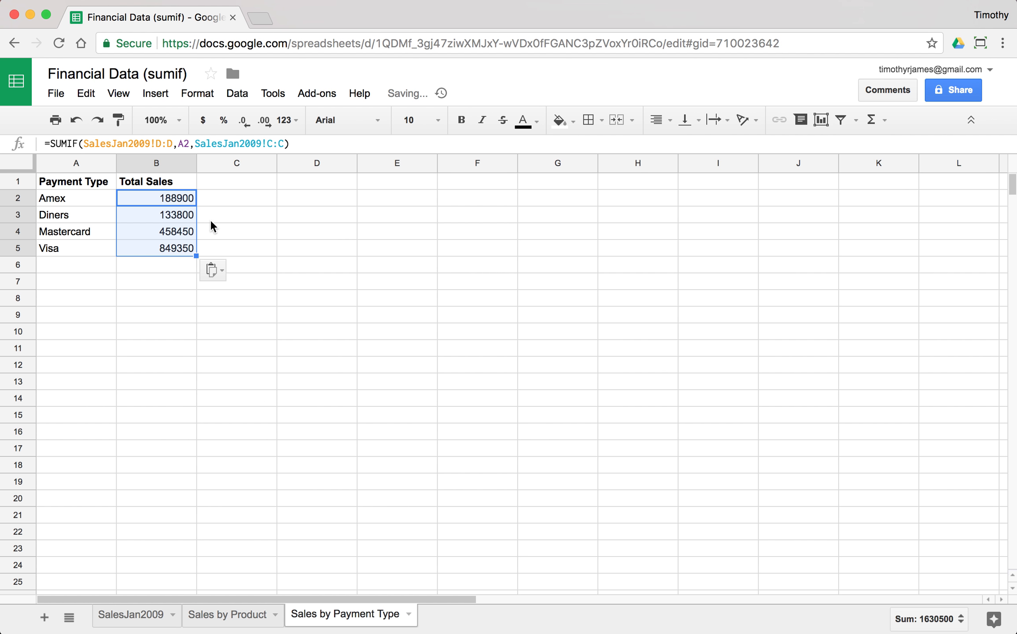
{"action": "mouse_move", "coordinate": [175, 232]}
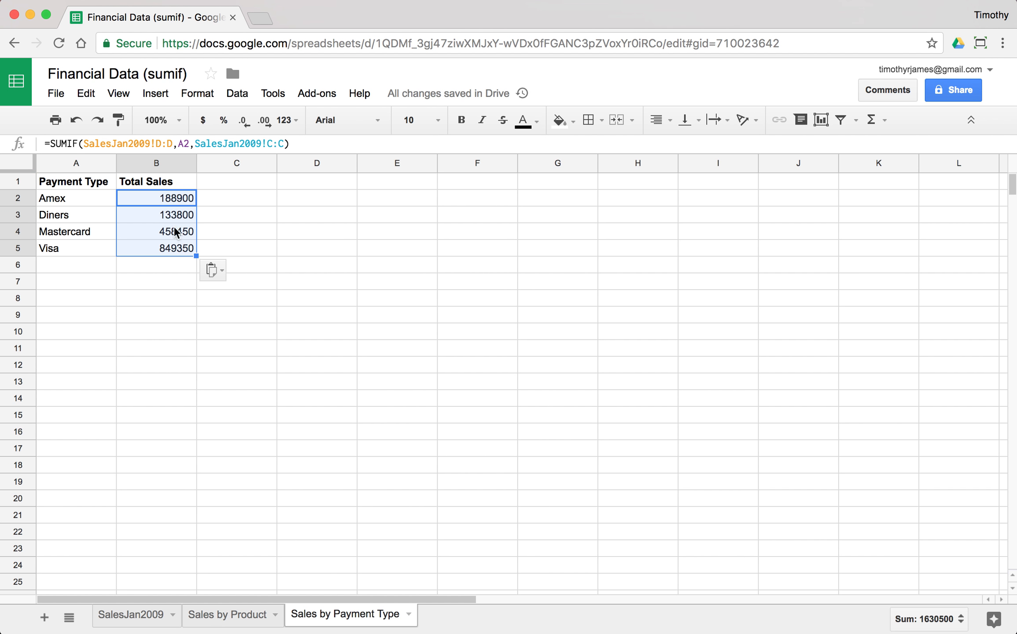
Format payment totals as whole-dollar currency: $188,900, $133,800, $458,450, $849,350.
{"action": "left_click", "coordinate": [203, 120]}
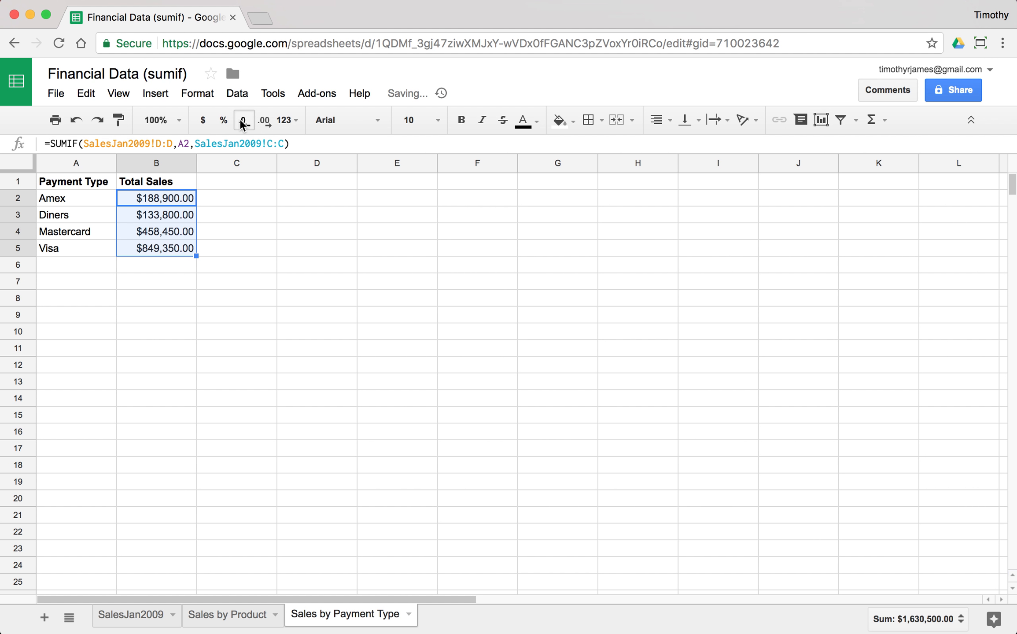
{"action": "left_click", "coordinate": [243, 121]}
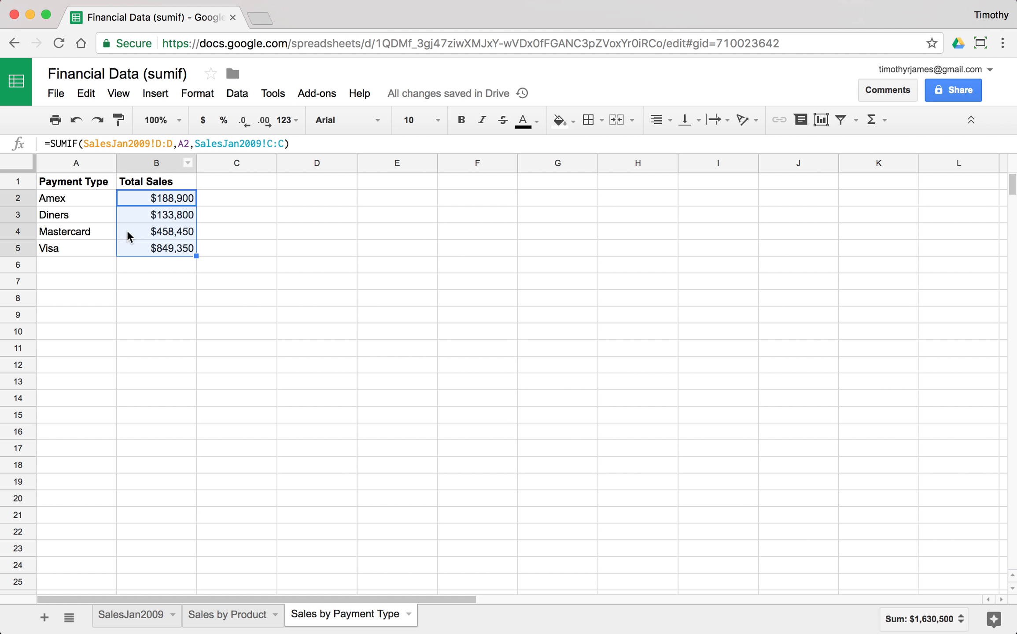
{"action": "mouse_move", "coordinate": [178, 275]}
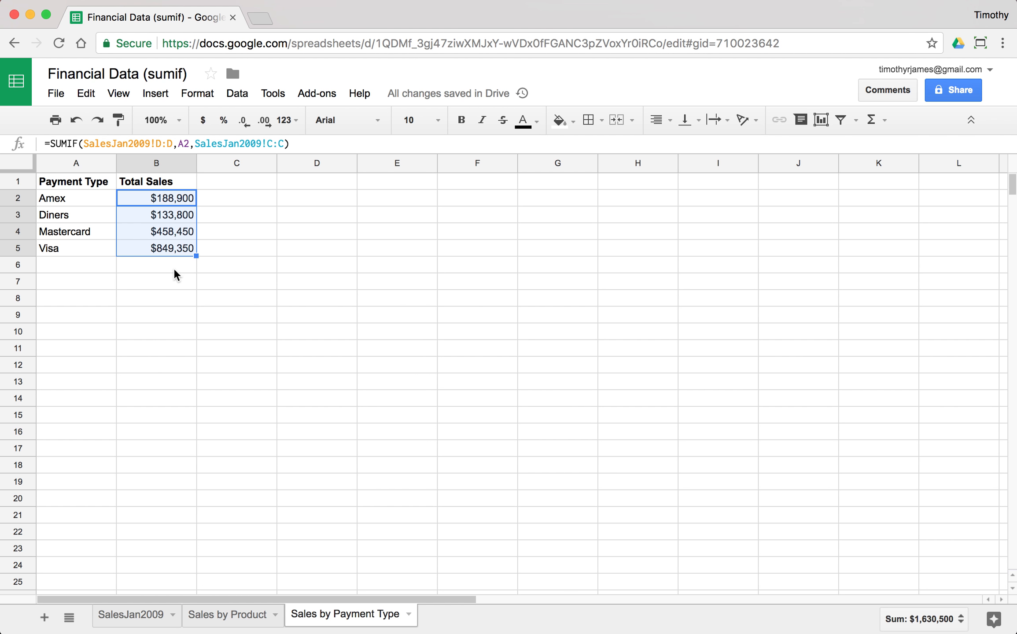
{"action": "mouse_move", "coordinate": [248, 282]}
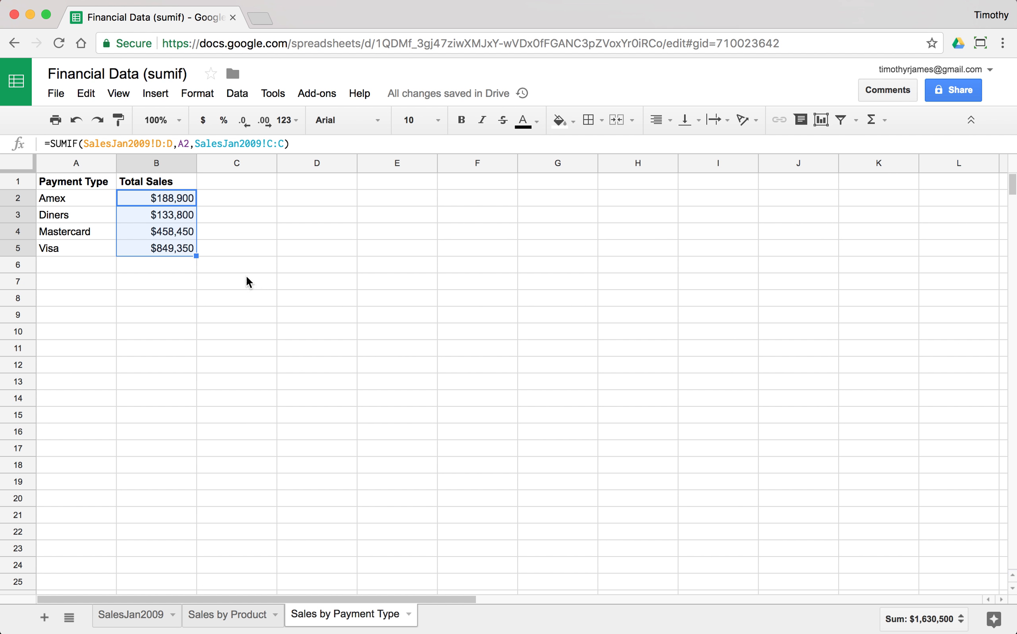
{"action": "mouse_move", "coordinate": [142, 625]}
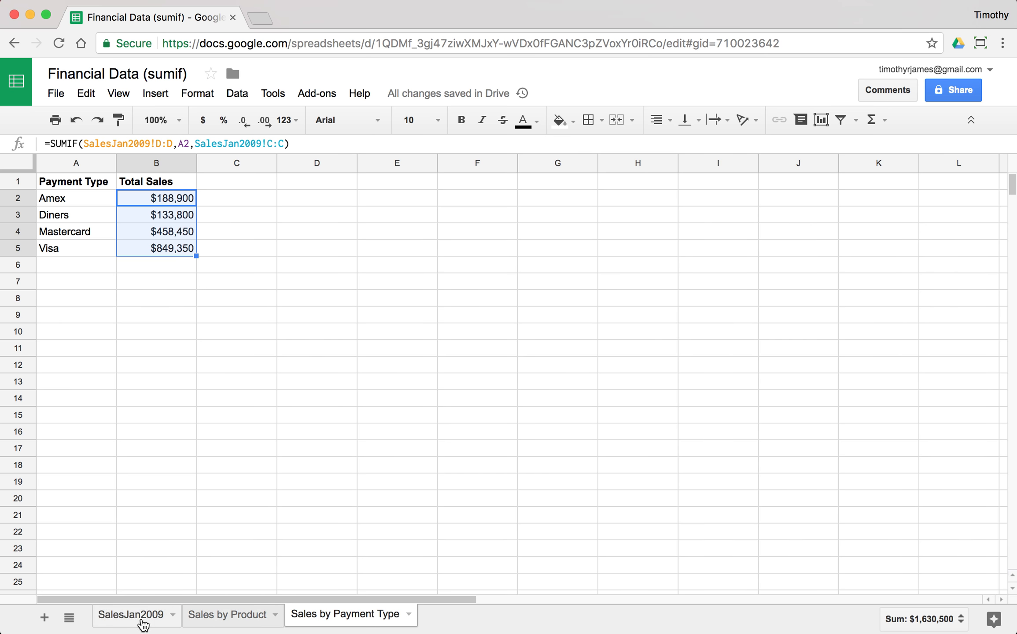
Add a 'Sales by Country' sheet listing countries via =SORT(UNIQUE(SalesJan2009!G2:G999)).
{"action": "left_click", "coordinate": [129, 615]}
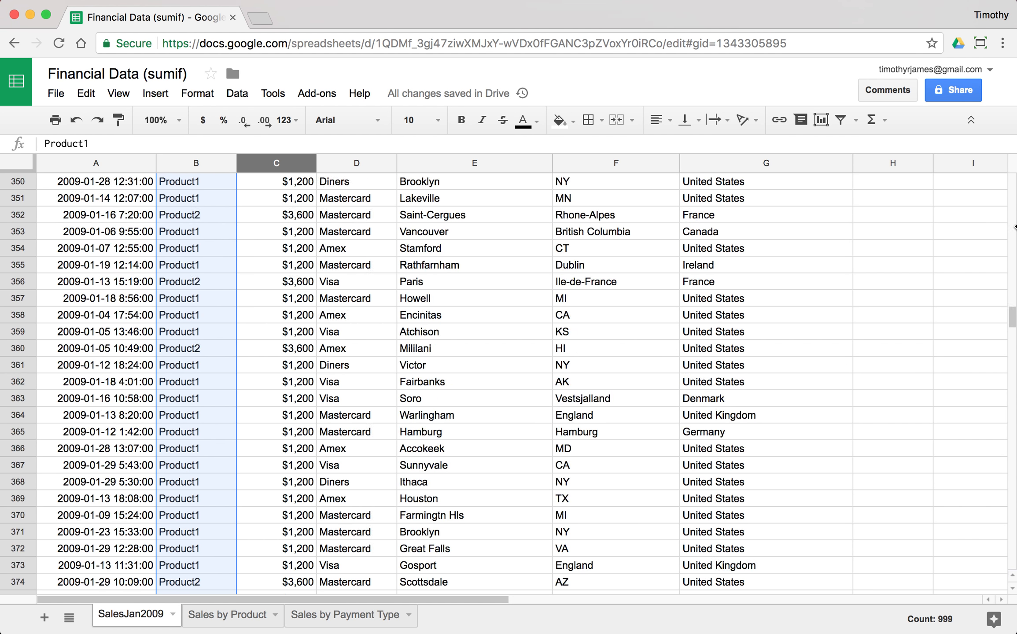
{"action": "left_click", "coordinate": [44, 617]}
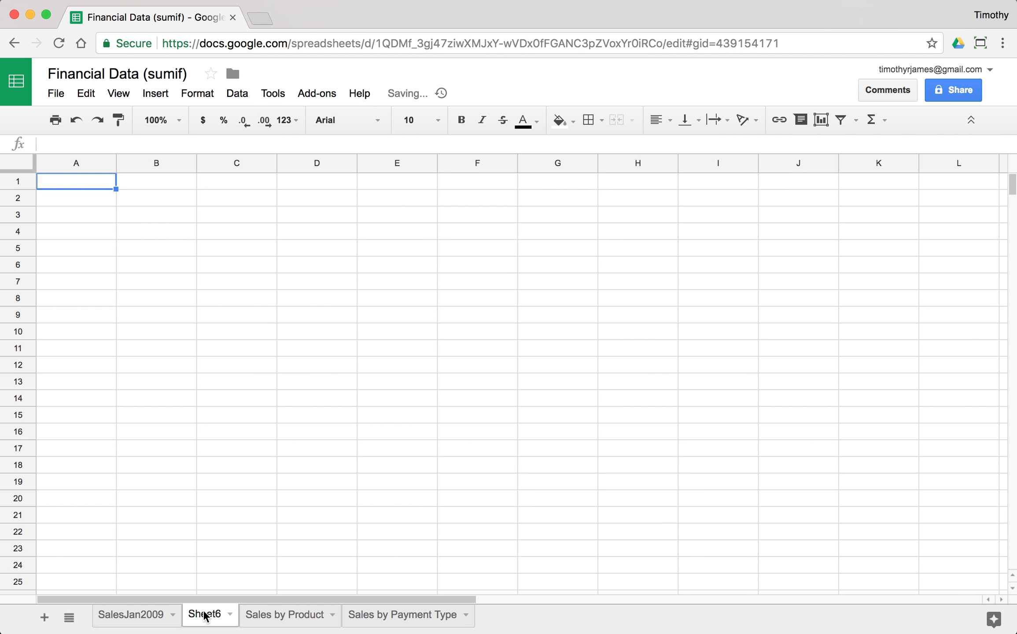
{"action": "double_click", "coordinate": [207, 615]}
{"action": "type", "text": "ales by Country"}
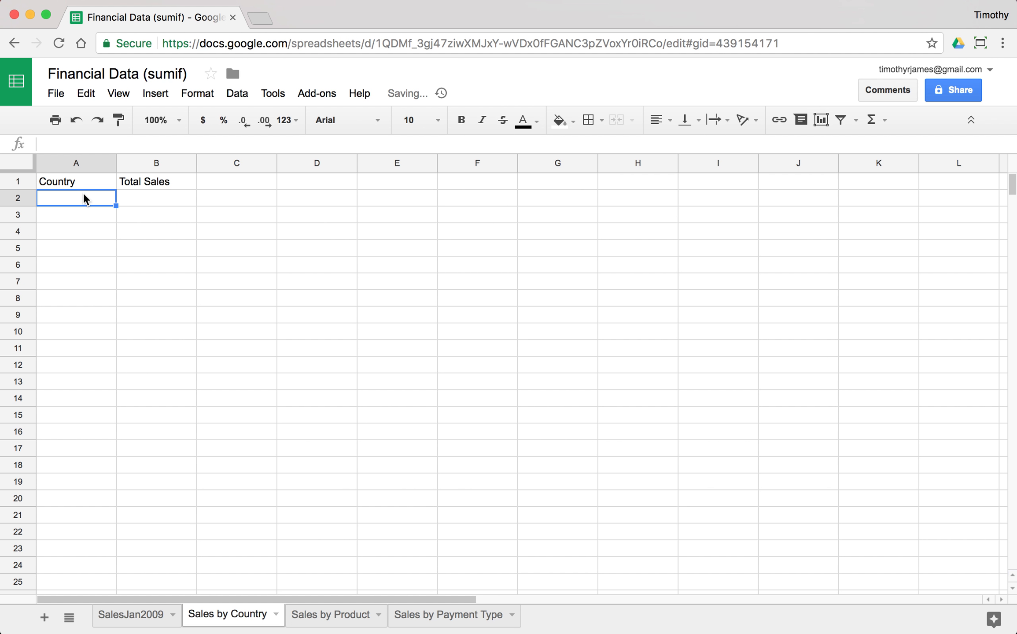
{"action": "type", "text": "=SORT(UNIQUE("}
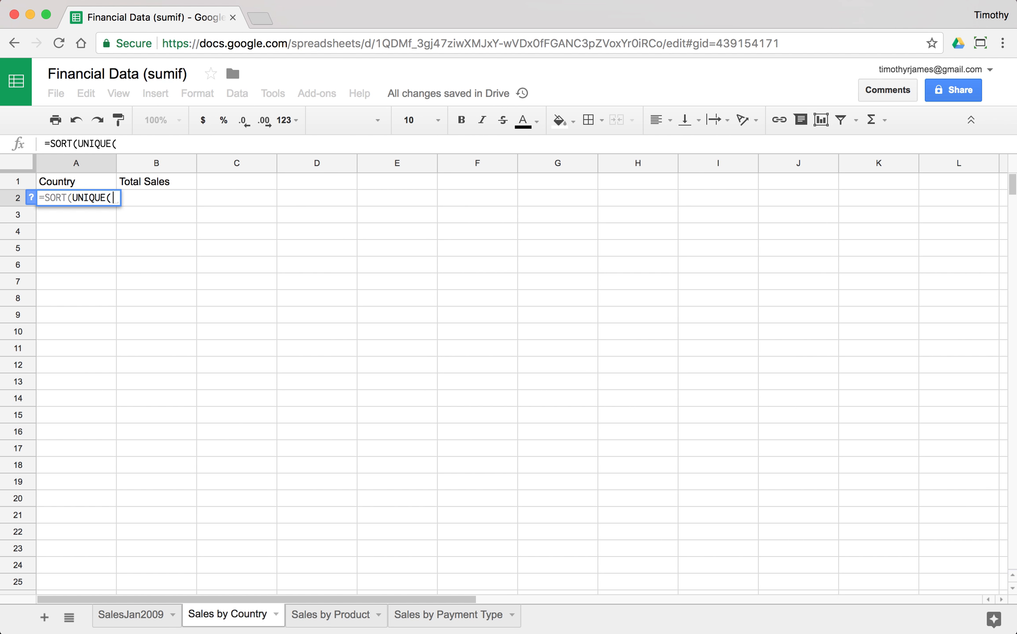
{"action": "left_click", "coordinate": [131, 615]}
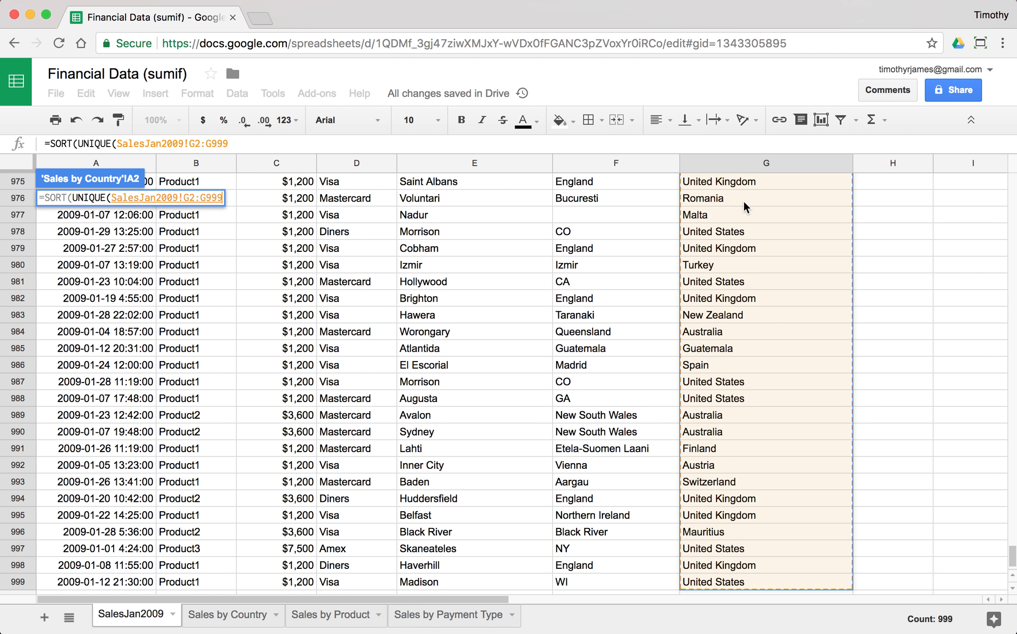
{"action": "left_click", "coordinate": [226, 614]}
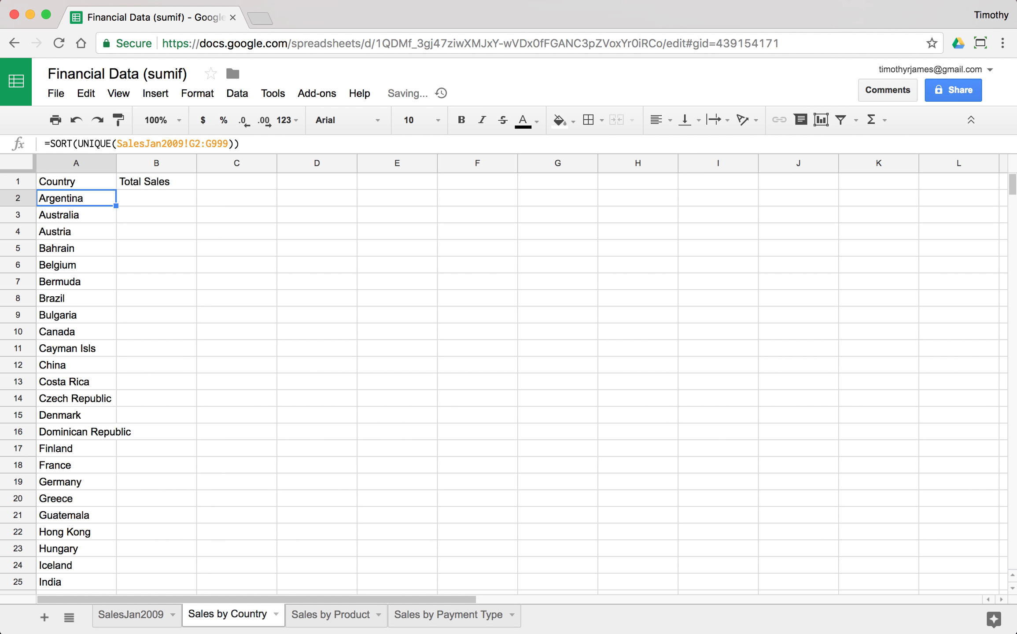
{"action": "scroll", "scroll_direction": "down", "scroll_amount": 3}
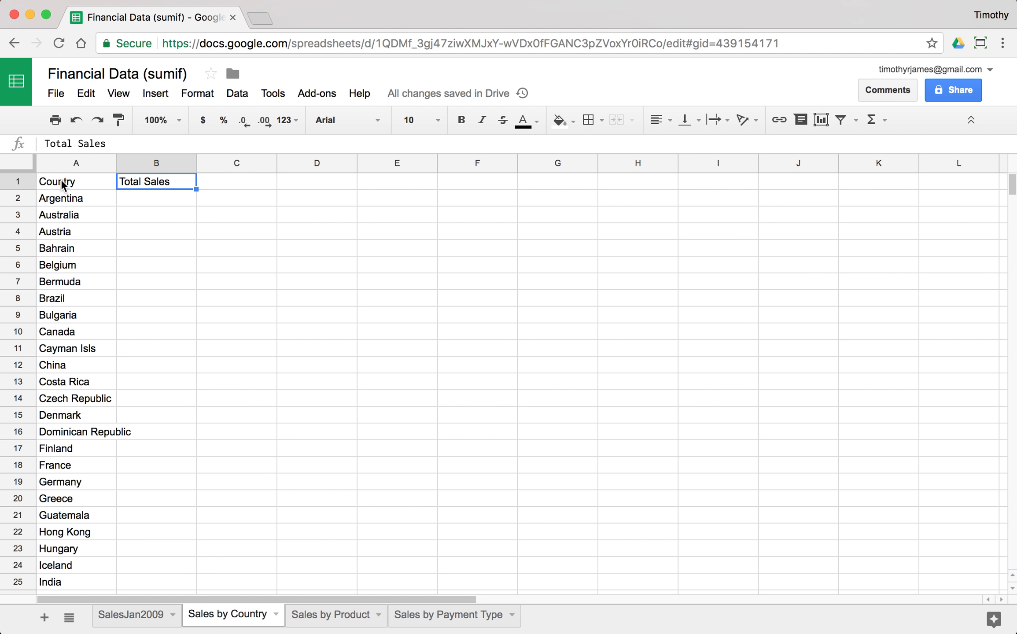
Bold the headings and enter =SUMIF(SalesJan2009!G:G,A2,SalesJan2009!C:C) in B2, giving 1200.
{"action": "left_click", "coordinate": [461, 120]}
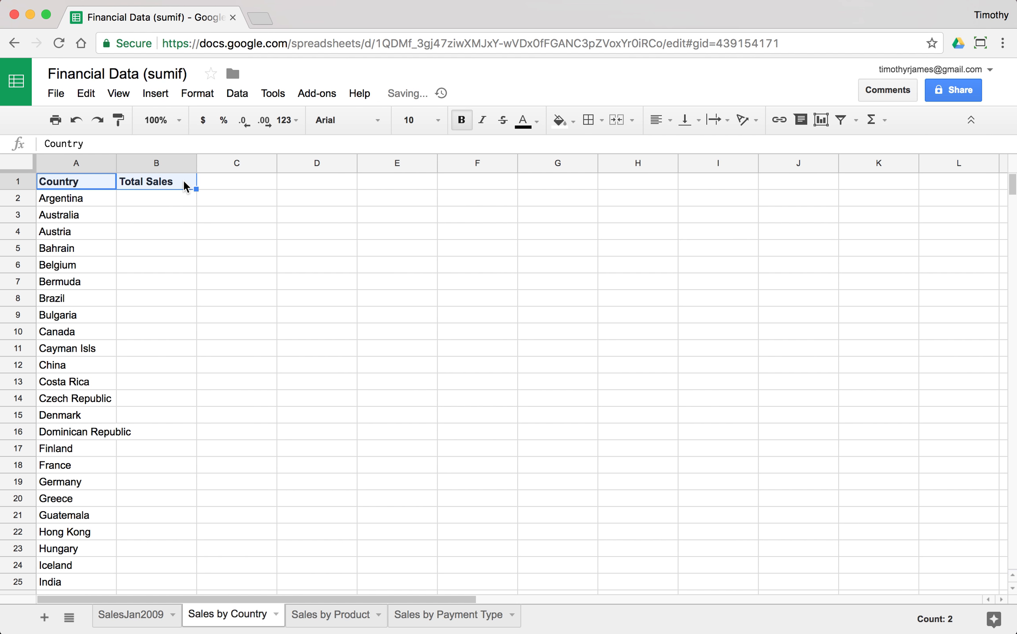
{"action": "type", "text": "="}
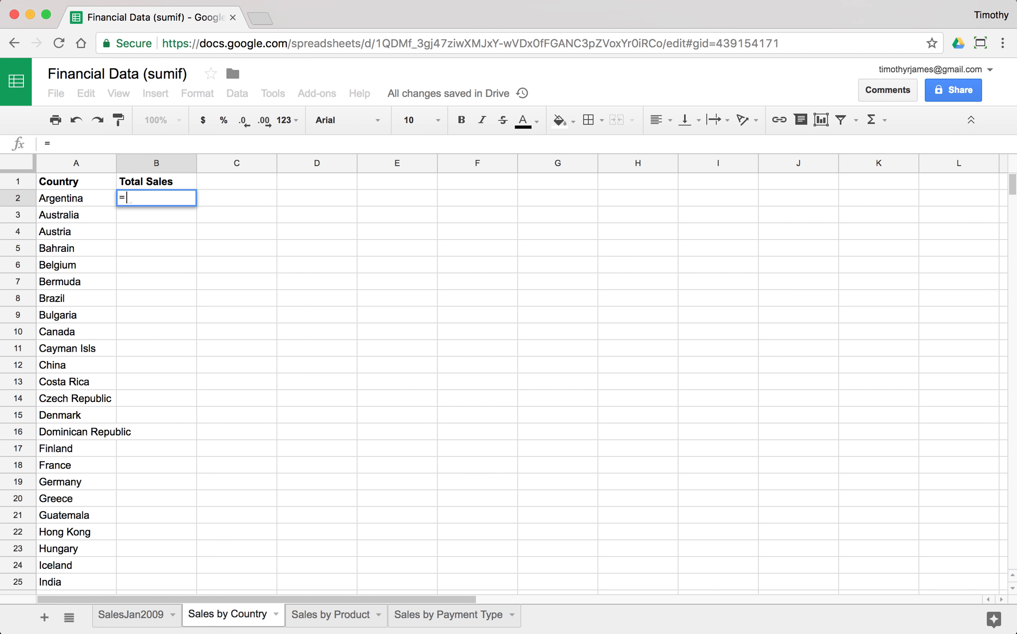
{"action": "type", "text": "SUMIF("}
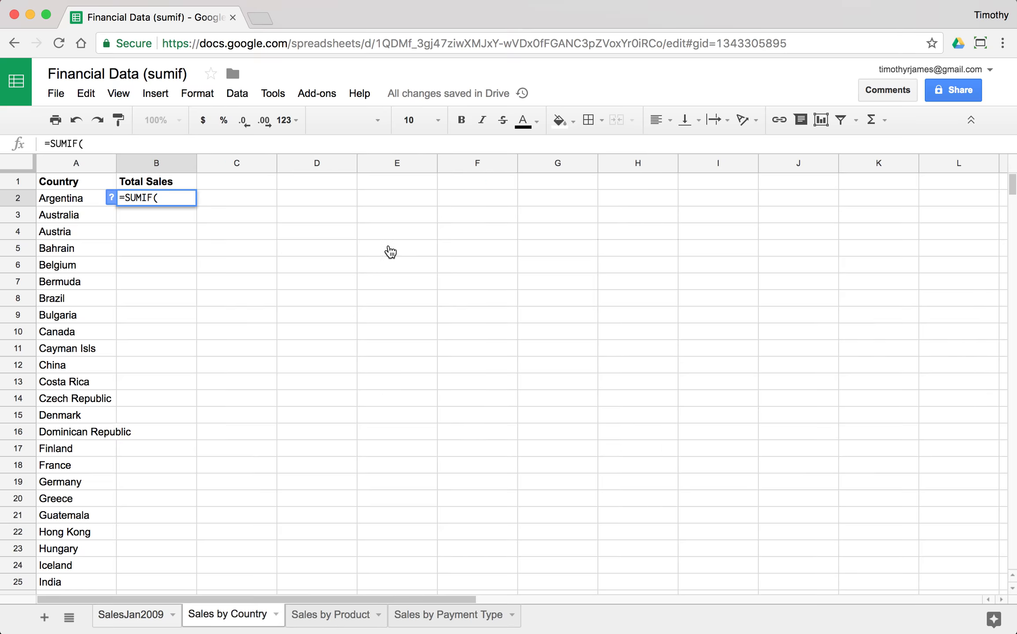
{"action": "left_click", "coordinate": [130, 615]}
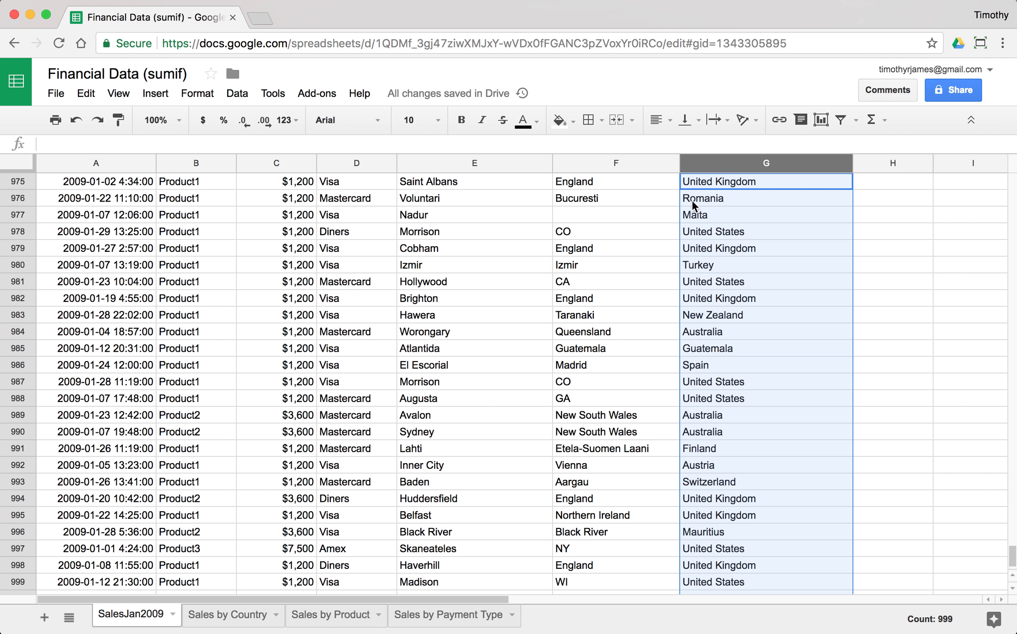
{"action": "left_click", "coordinate": [226, 615]}
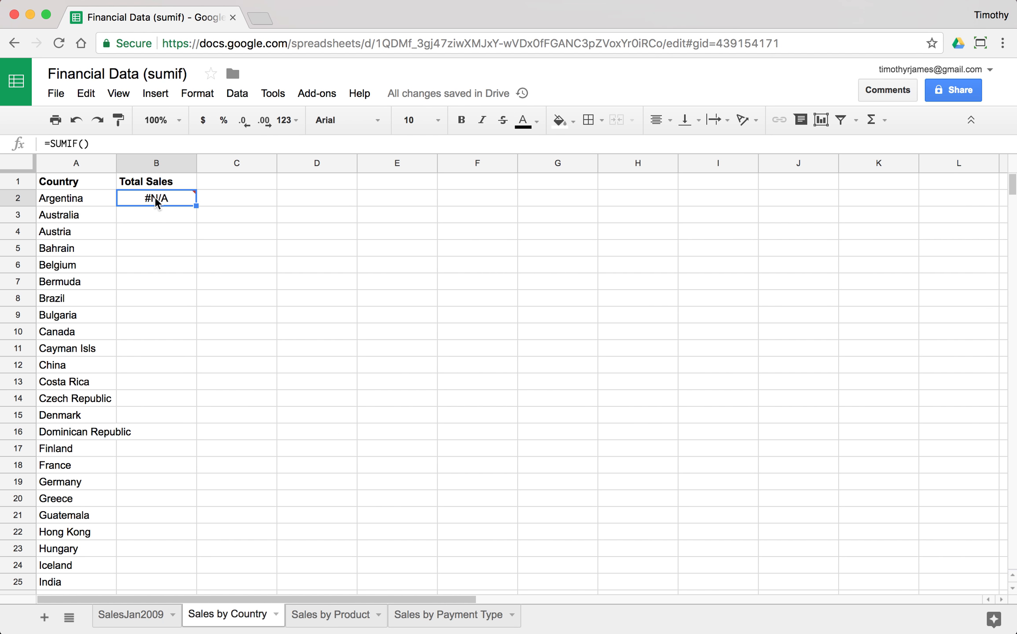
{"action": "double_click", "coordinate": [156, 198]}
{"action": "type", "text": "SalesJan2009!G:G,A2,"}
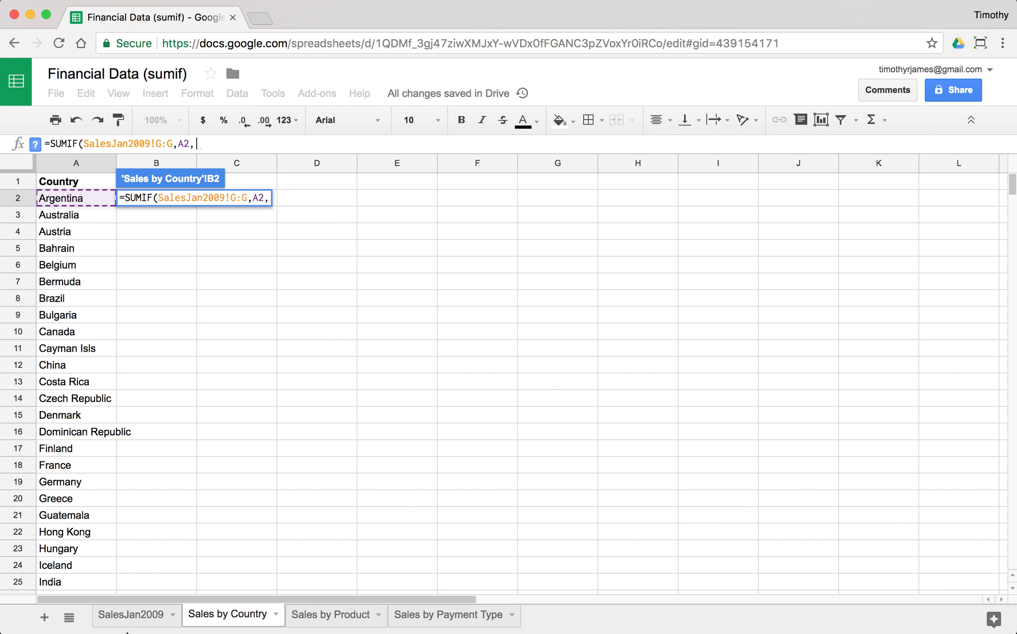
{"action": "left_click", "coordinate": [130, 614]}
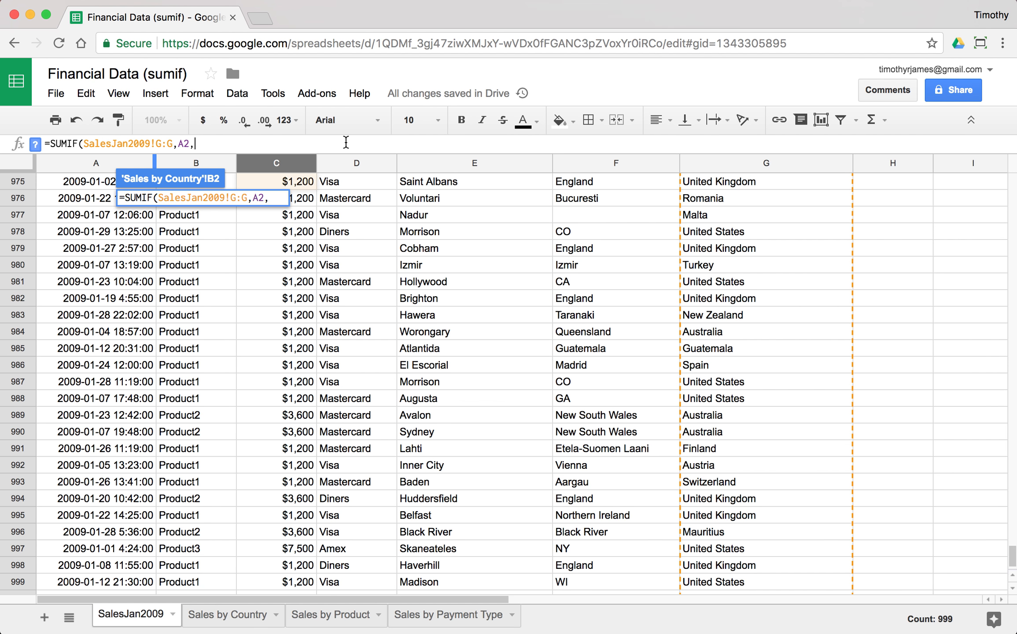
{"action": "left_click", "coordinate": [275, 163]}
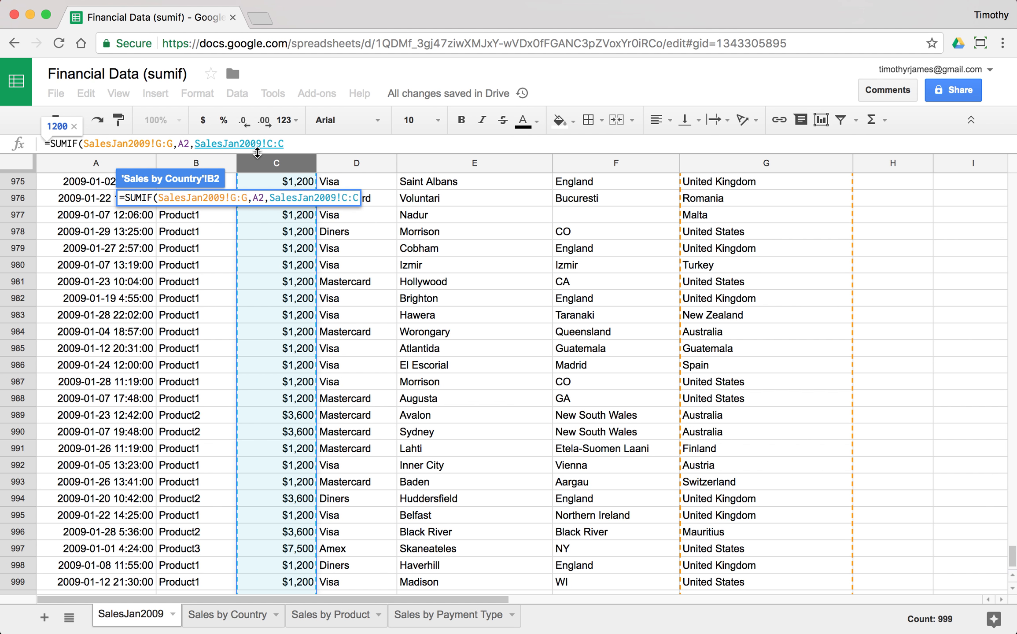
{"action": "left_click", "coordinate": [227, 615]}
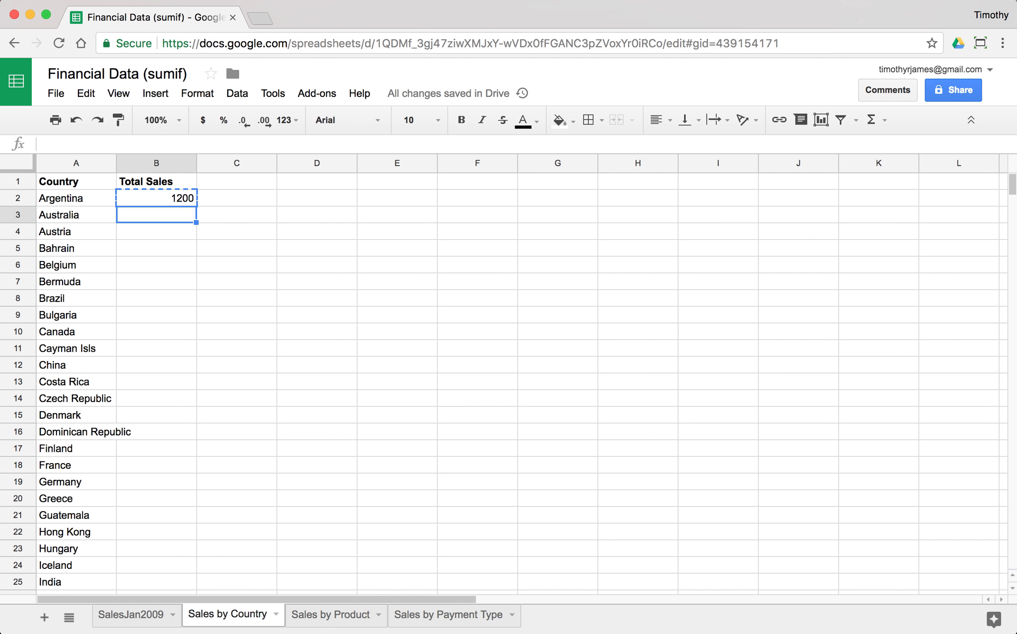
Review country totals down to United States (750000), then view the SalesJan2009 sheet.
{"action": "scroll", "scroll_direction": "down", "scroll_amount": 3}
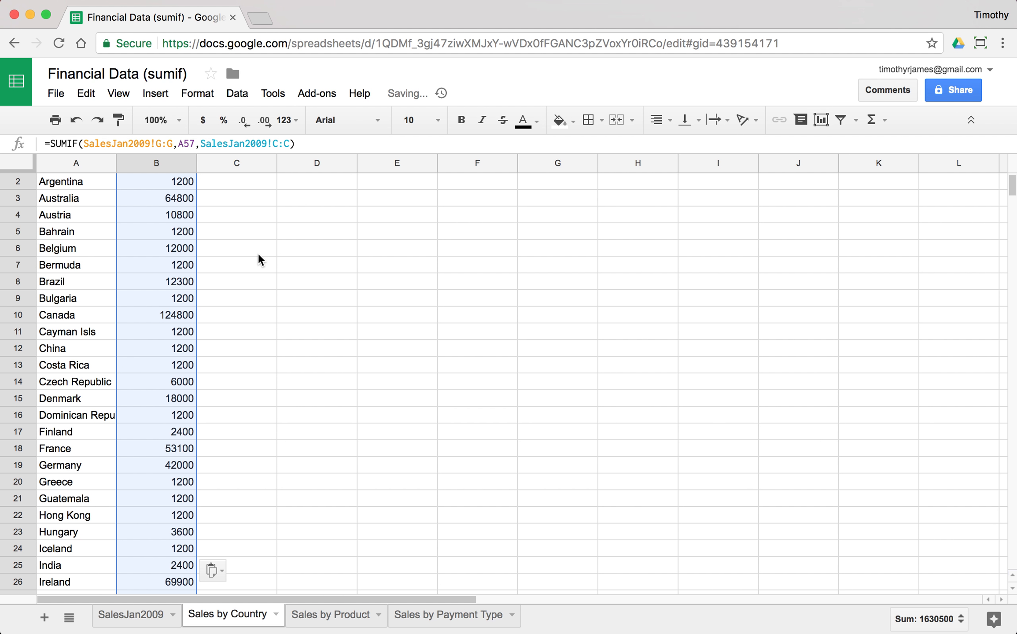
{"action": "scroll", "scroll_direction": "down", "scroll_amount": 3}
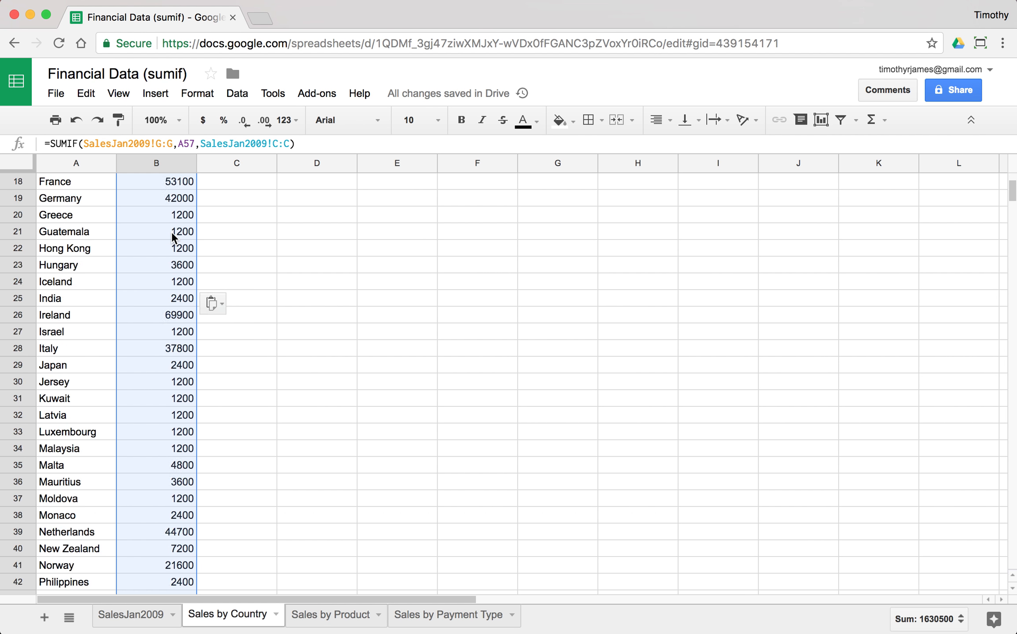
{"action": "scroll", "scroll_direction": "down", "scroll_amount": 3}
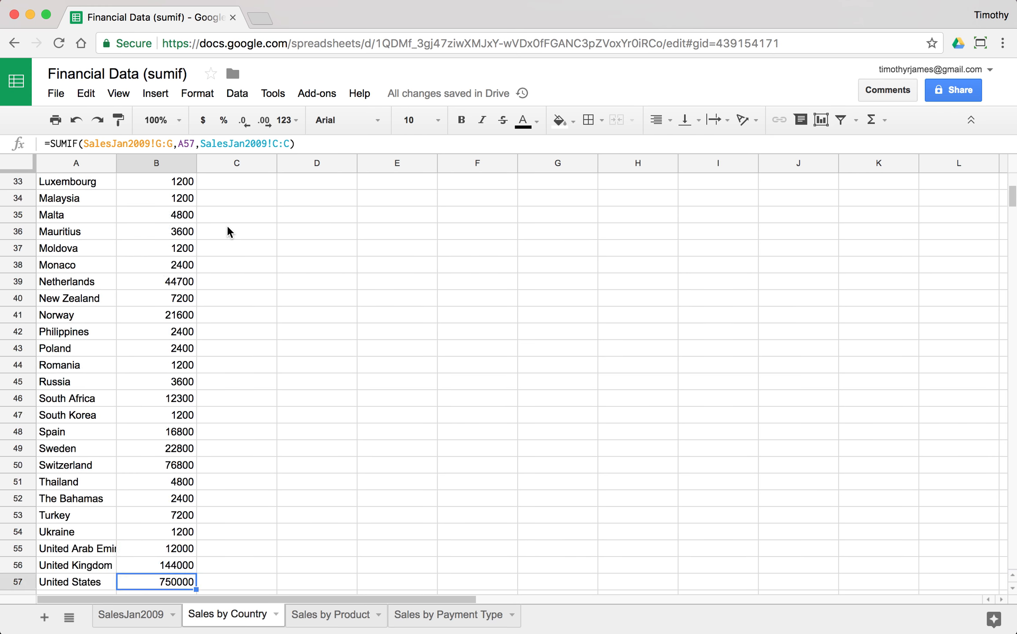
{"action": "left_click", "coordinate": [133, 614]}
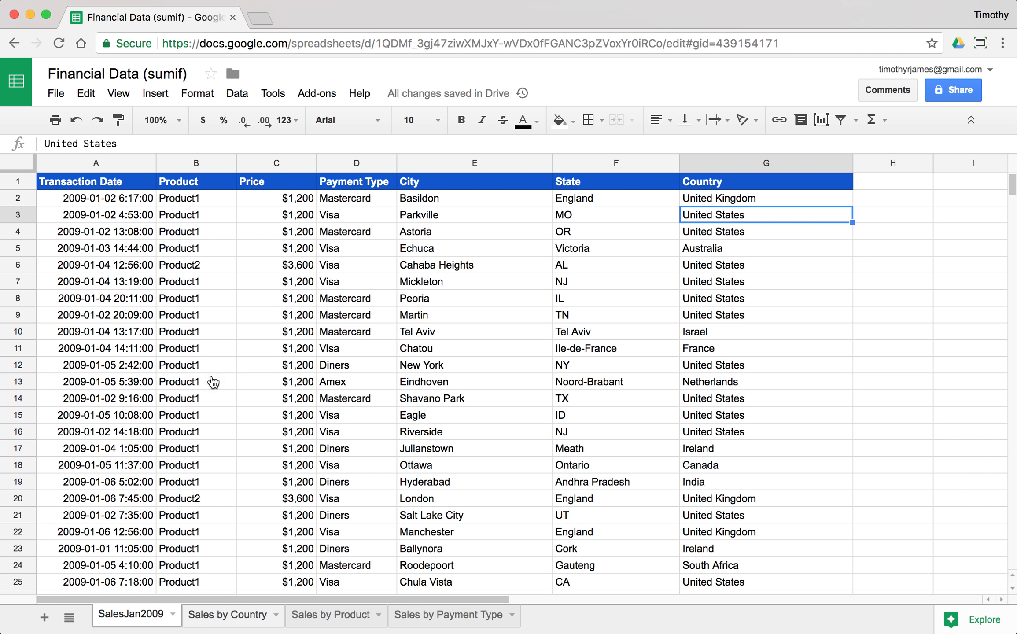
Add the Domestic Sales label in E1 with =B57 (750000) beside it.
{"action": "left_click", "coordinate": [225, 615]}
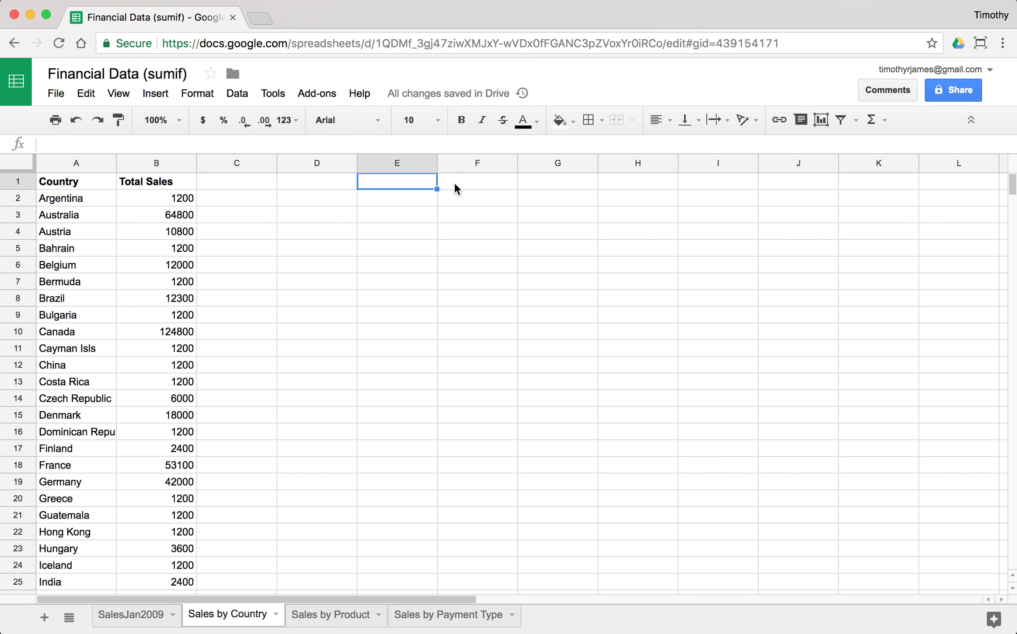
{"action": "type", "text": "Domestic Sales"}
{"action": "left_click", "coordinate": [477, 181]}
{"action": "type", "text": "="}
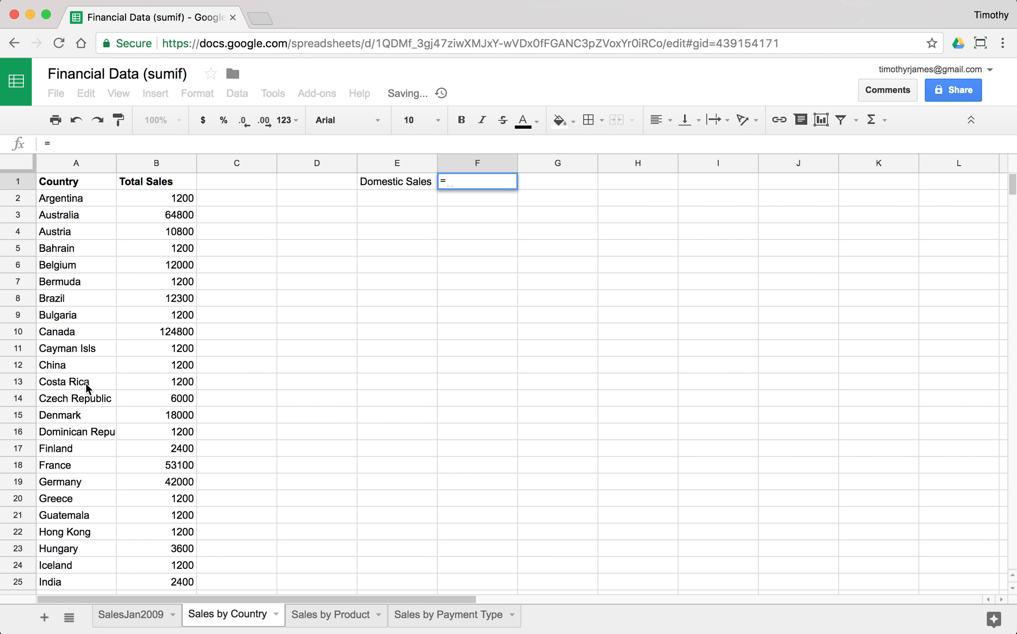
{"action": "scroll", "scroll_direction": "down", "scroll_amount": 3}
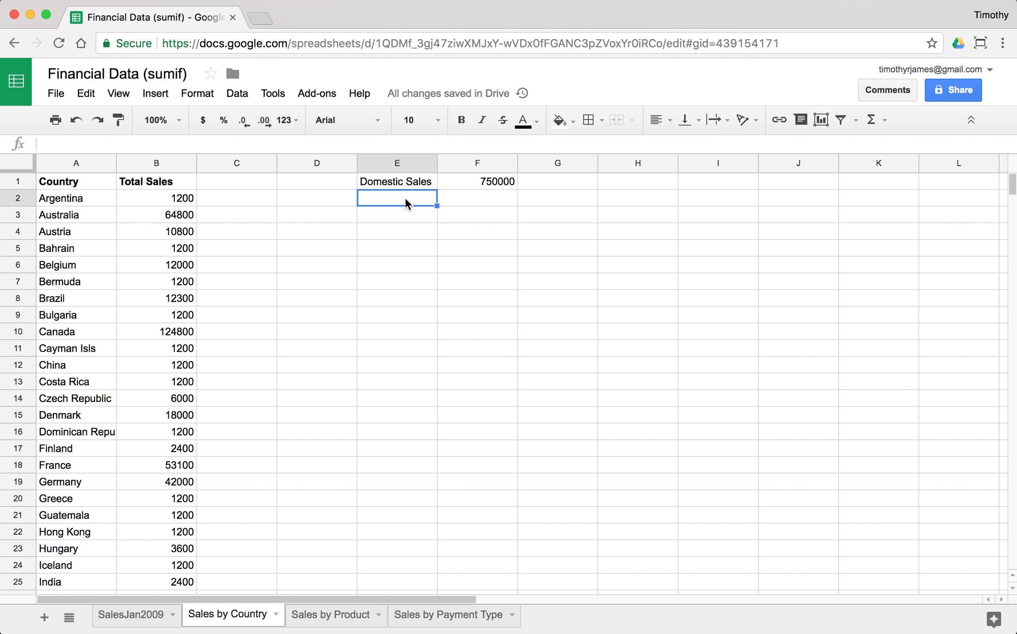
Add International Sales in E2 with =SUM(B:B)-F1, giving 880500.
{"action": "type", "text": "International Sales"}
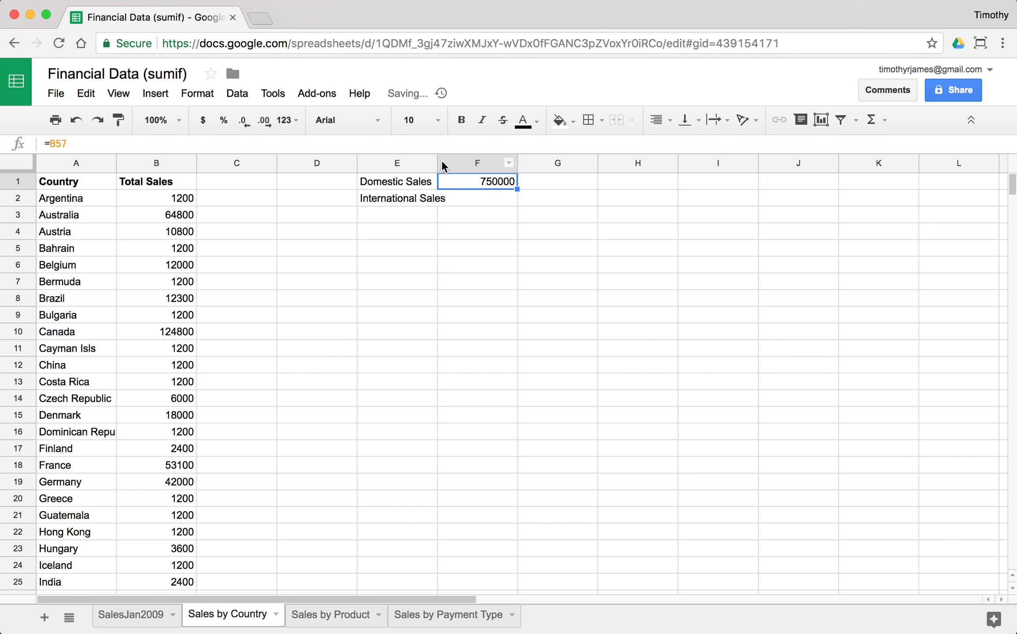
{"action": "left_click", "coordinate": [489, 163]}
{"action": "type", "text": "="}
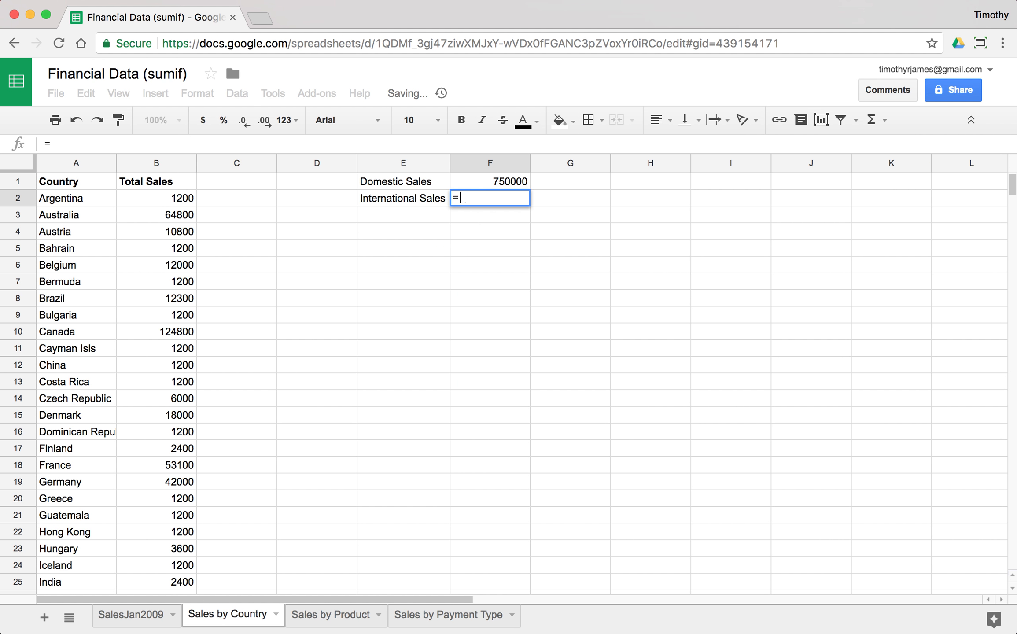
{"action": "type", "text": "S"}
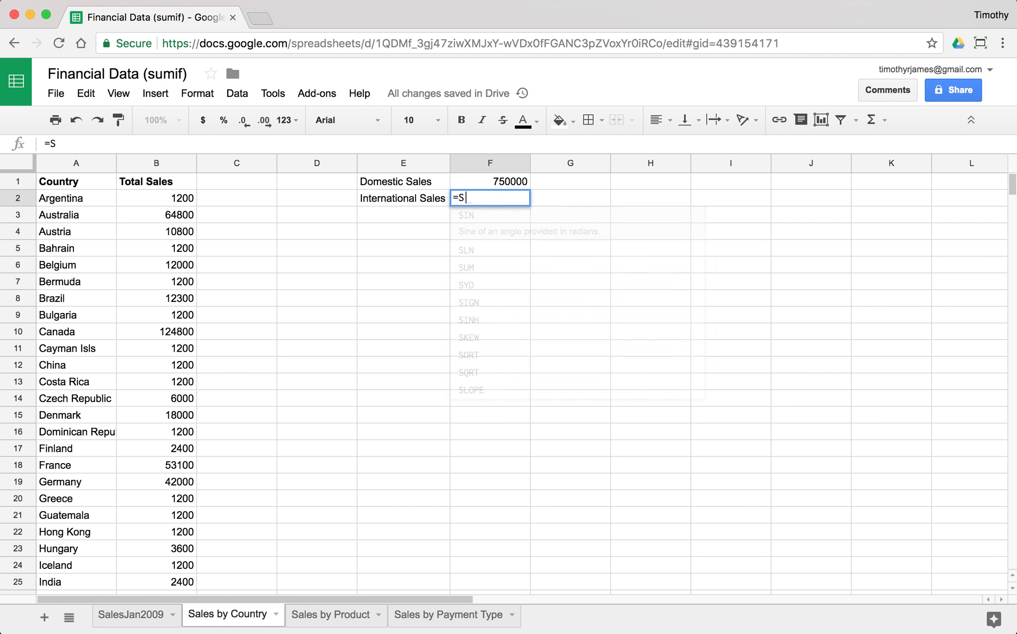
{"action": "type", "text": "UM("}
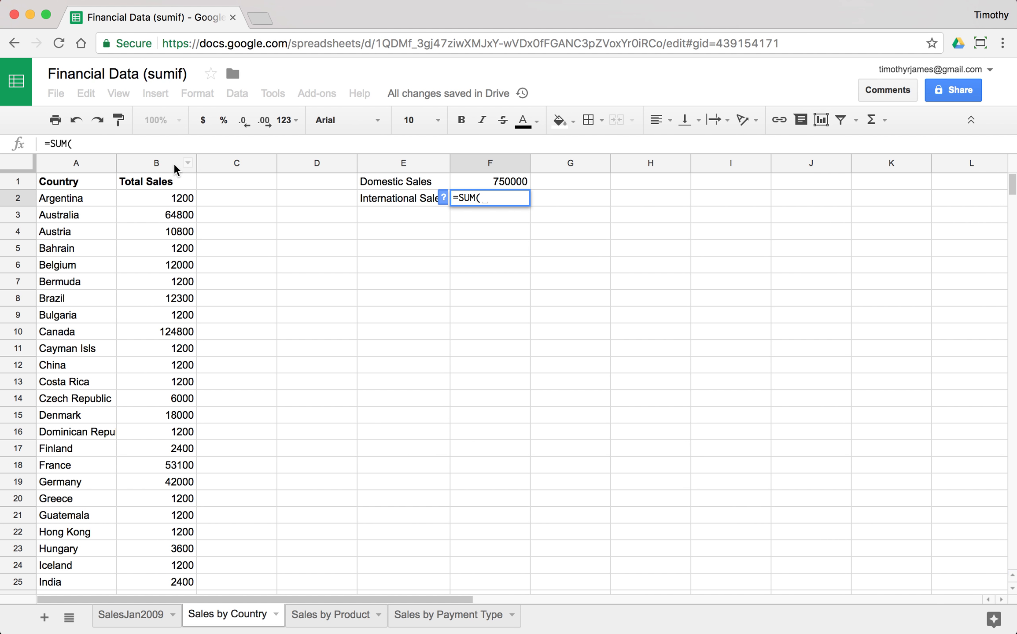
{"action": "left_click", "coordinate": [156, 163]}
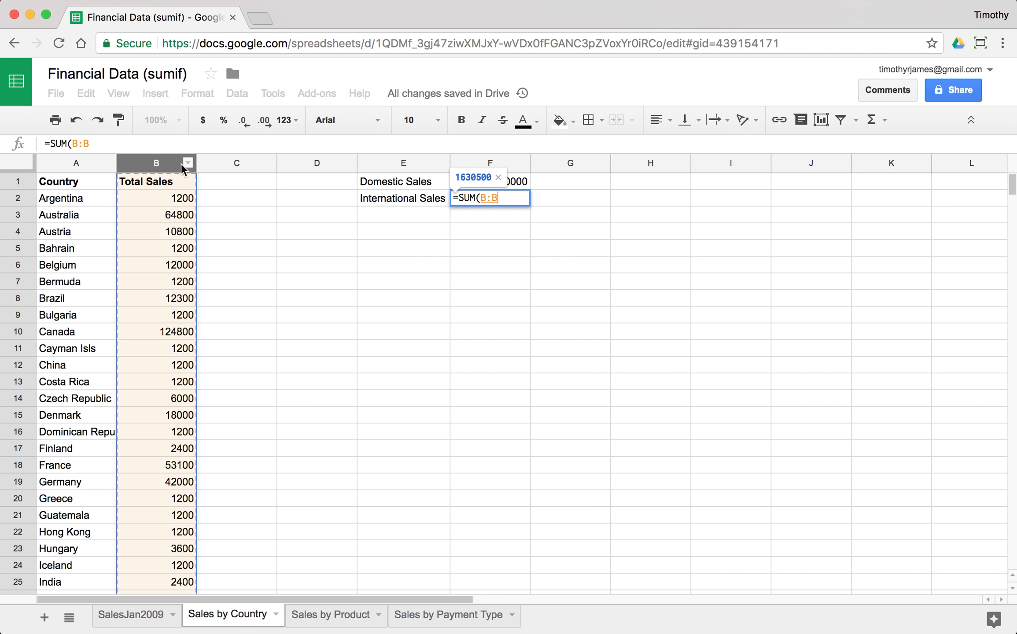
{"action": "type", "text": "-F1"}
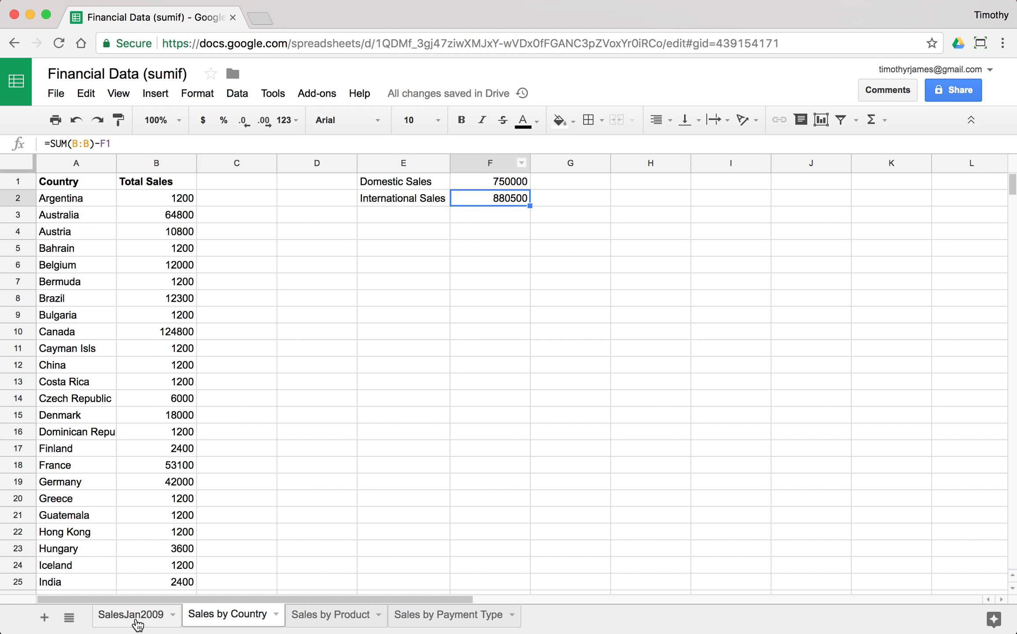
Return to the SalesJan2009 transactions sheet.
{"action": "left_click", "coordinate": [129, 615]}
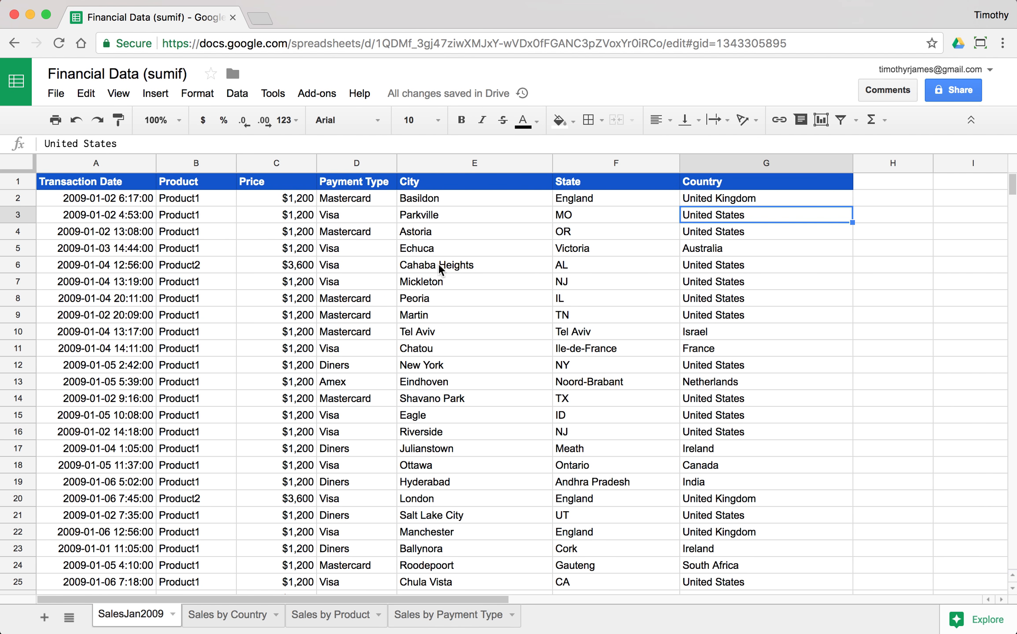
{"action": "mouse_move", "coordinate": [381, 311]}
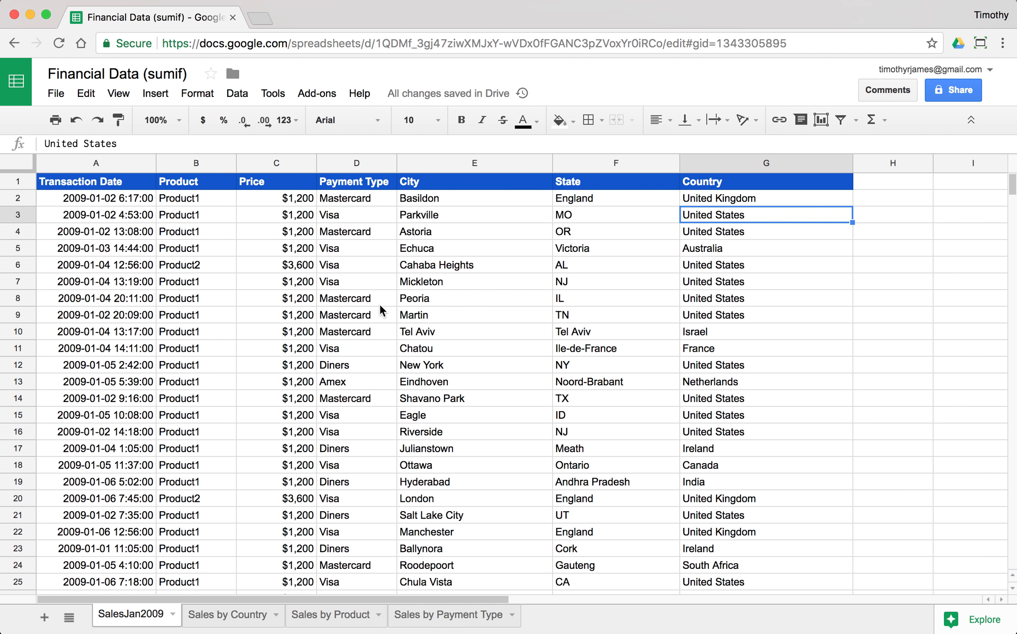
{"action": "mouse_move", "coordinate": [263, 276]}
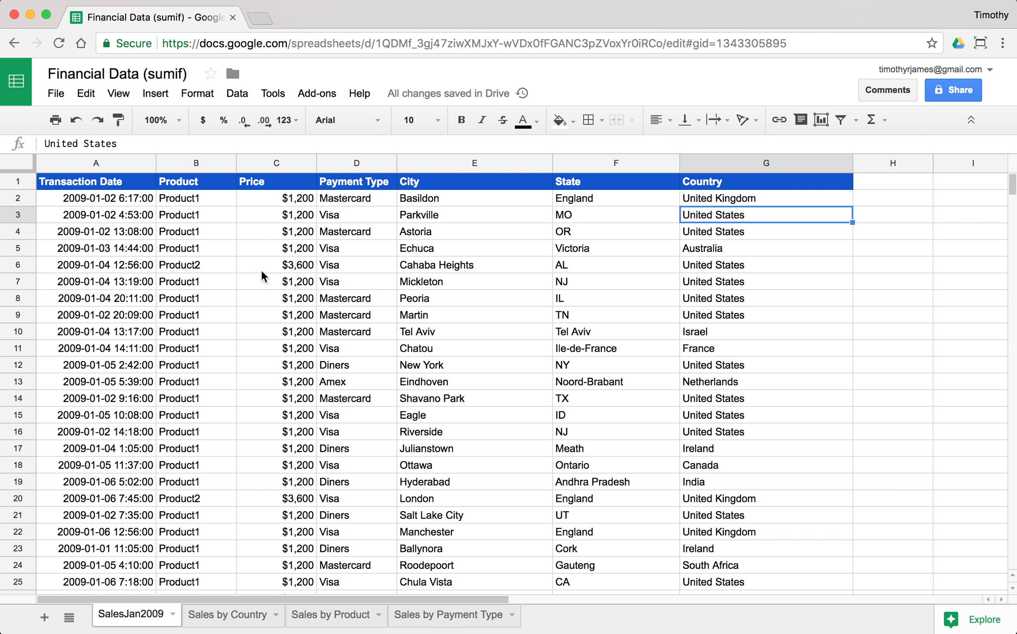
{"action": "mouse_move", "coordinate": [417, 311]}
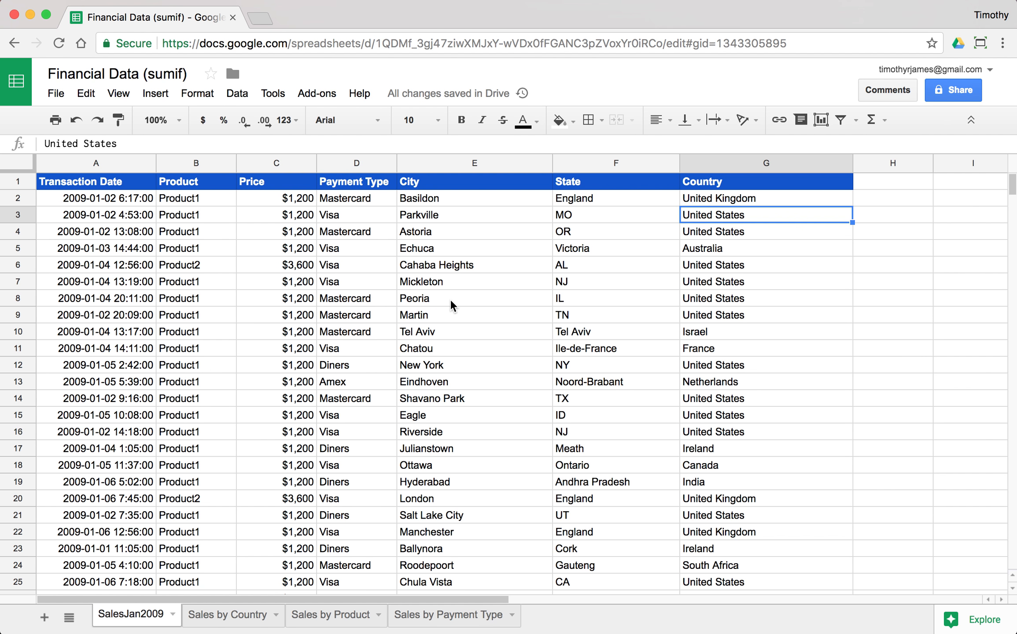
{"action": "mouse_move", "coordinate": [647, 227]}
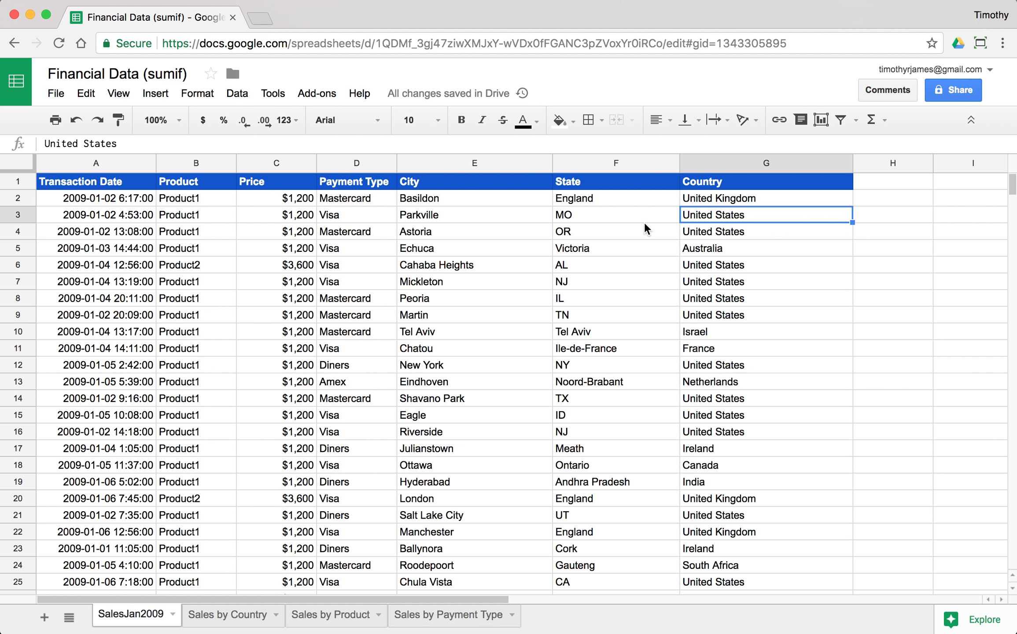